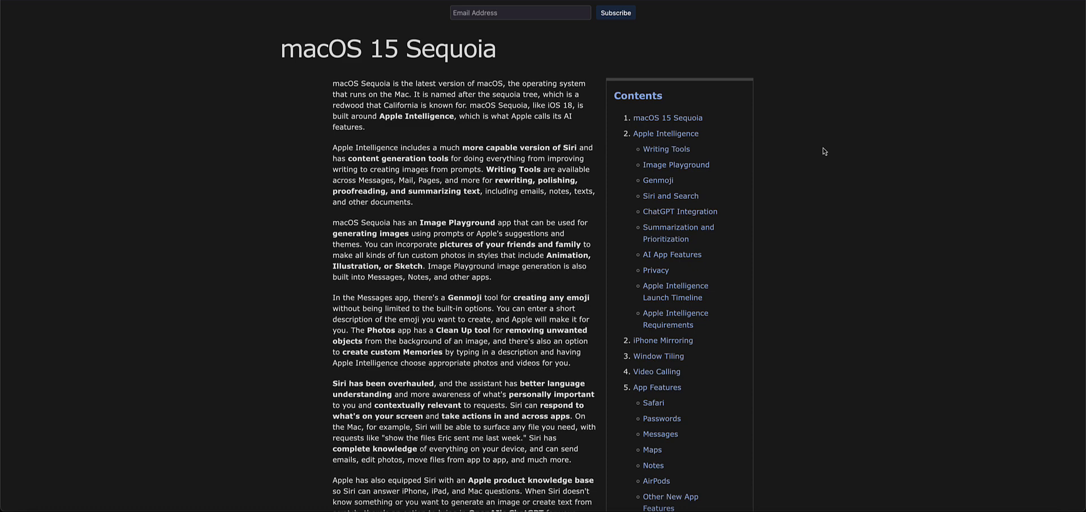
- Scroll the macOS Sequoia roundup past the contents to the Apple Intelligence and Siri paragraphs
{"action": "scroll", "scroll_direction": "down", "scroll_amount": 3}
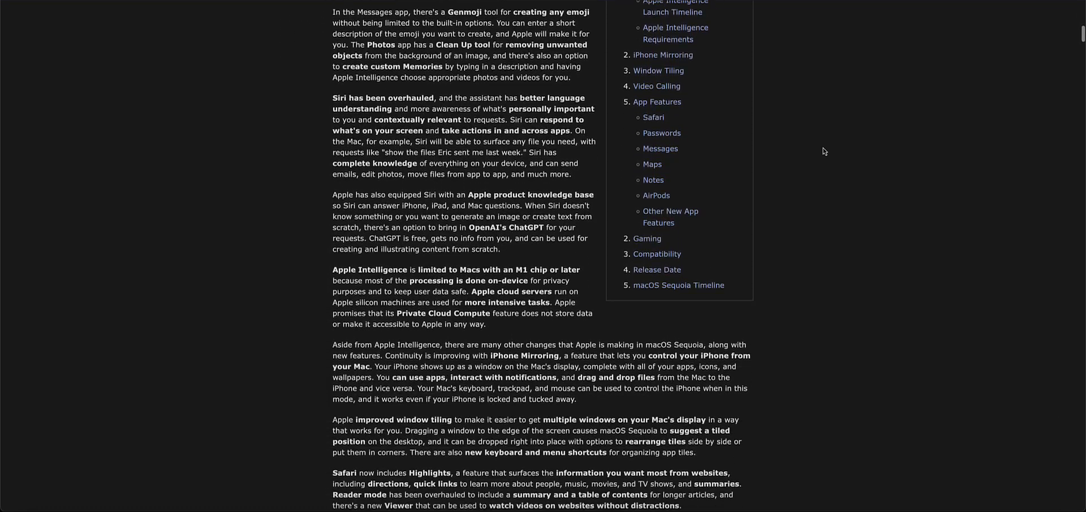
{"action": "scroll", "scroll_direction": "down", "scroll_amount": 3}
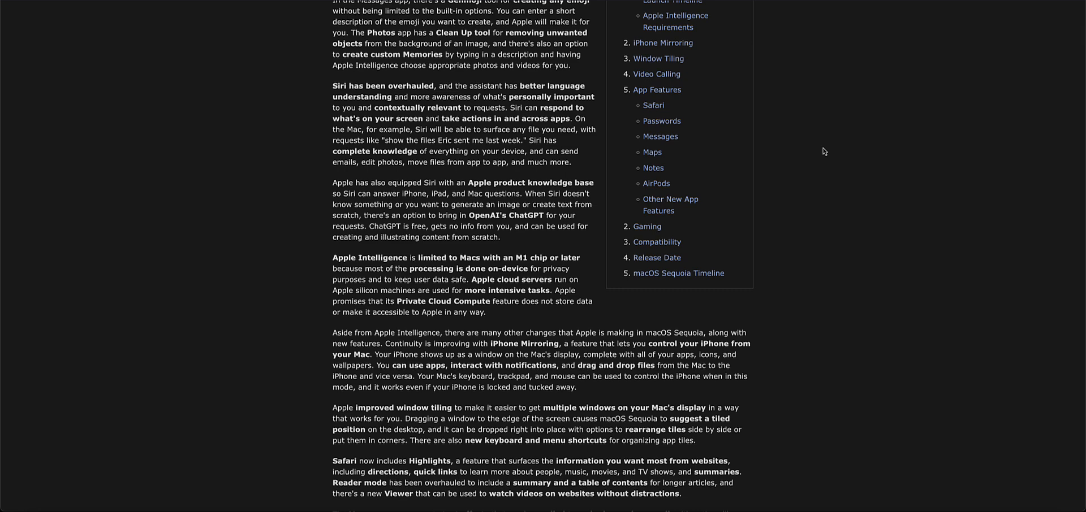
{"action": "mouse_move", "coordinate": [656, 242]}
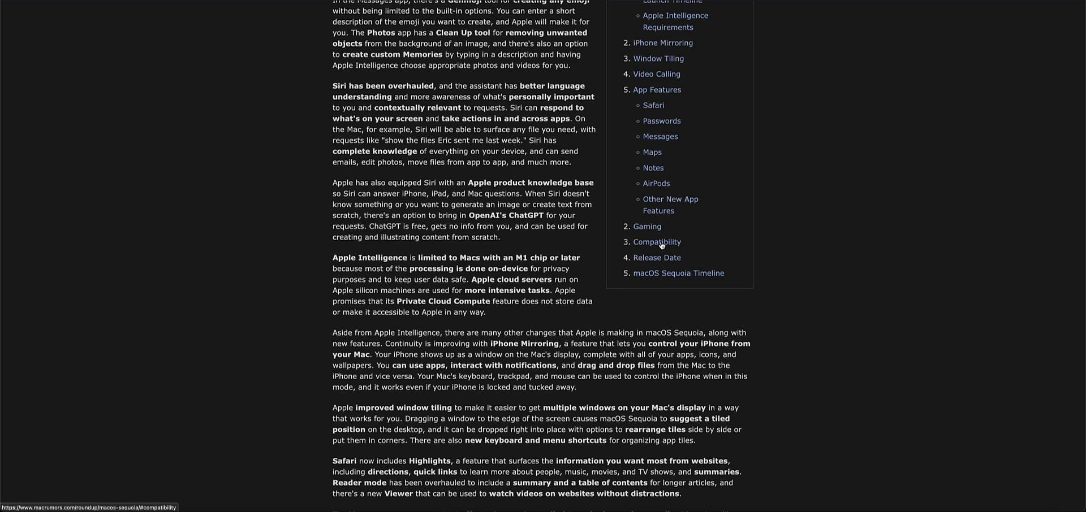
- Jump to the Compatibility section's supported Macs list, then move back toward Gaming
{"action": "left_click", "coordinate": [656, 242]}
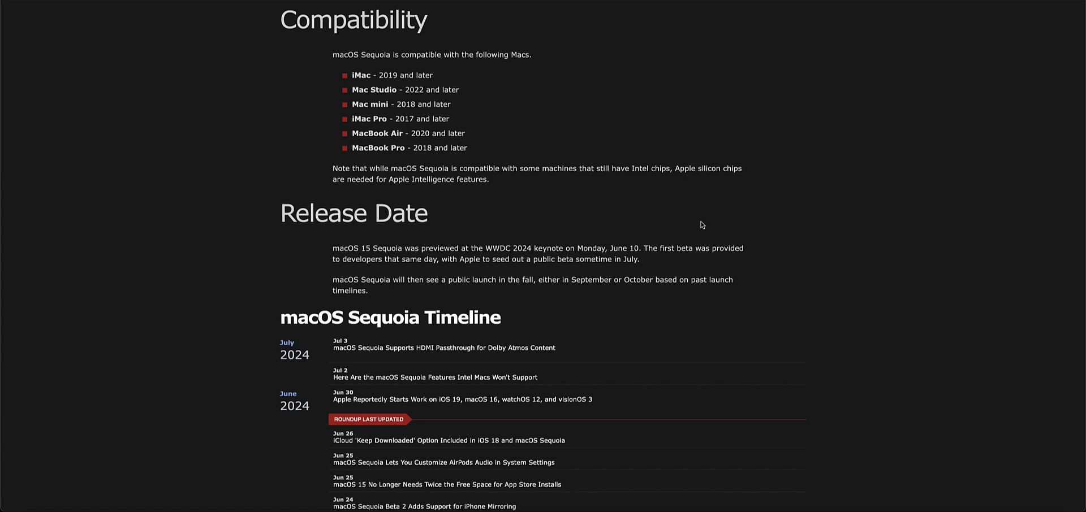
{"action": "mouse_move", "coordinate": [706, 223]}
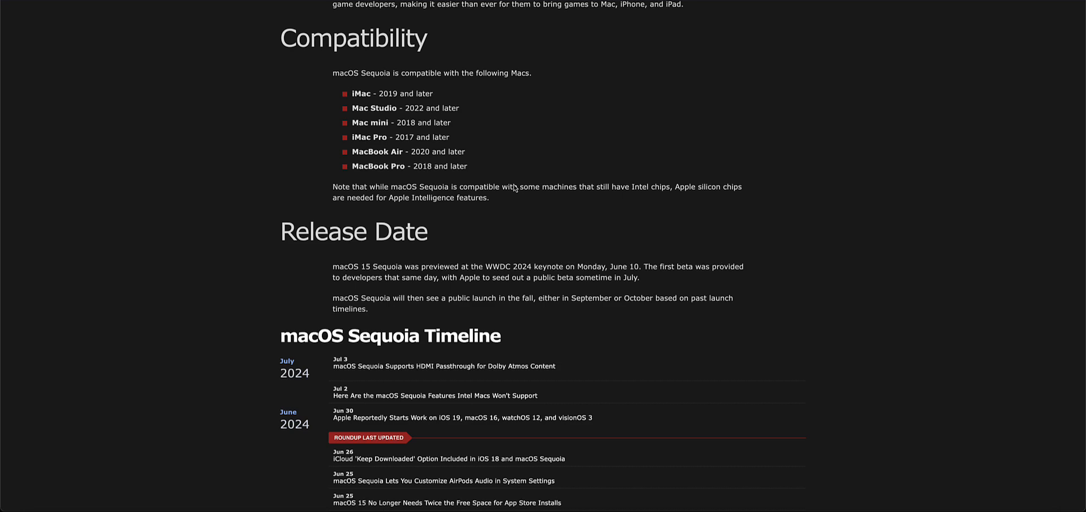
{"action": "mouse_move", "coordinate": [518, 187]}
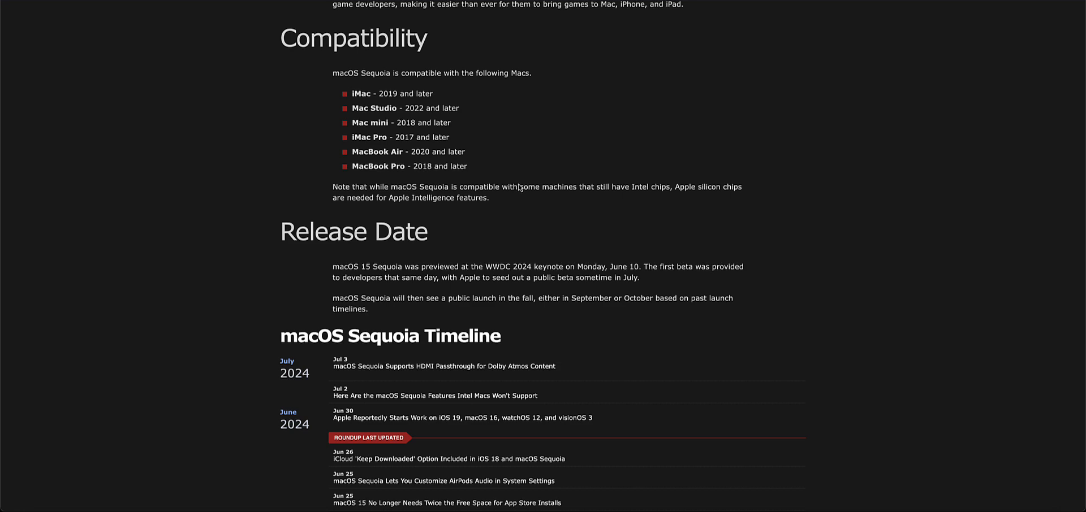
{"action": "scroll", "scroll_direction": "up", "scroll_amount": 3}
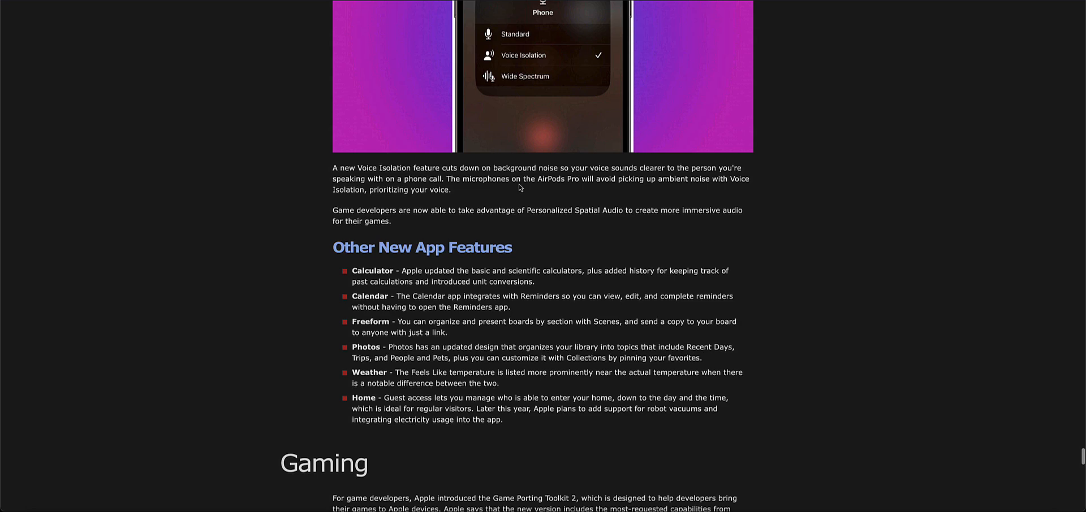
- Scroll through the App Features sections covering AirPods, Notes, Maps and Messages
{"action": "scroll", "scroll_direction": "down", "scroll_amount": 3}
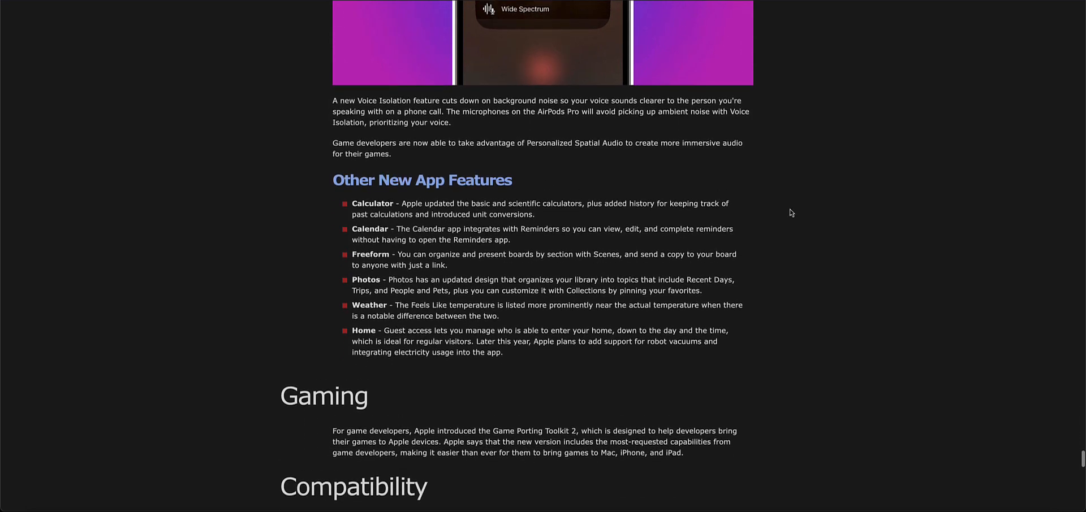
{"action": "scroll", "scroll_direction": "down", "scroll_amount": 3}
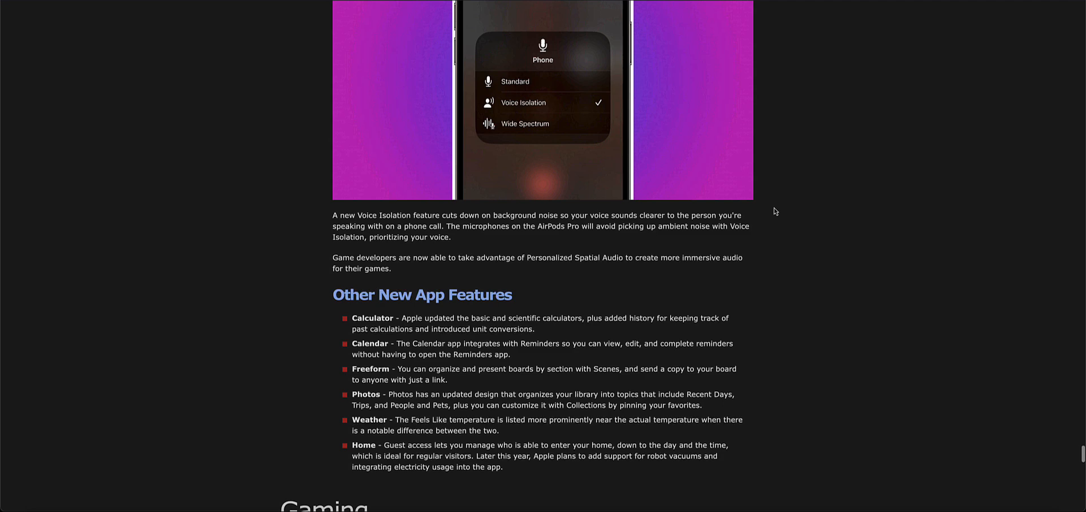
{"action": "scroll", "scroll_direction": "down", "scroll_amount": 3}
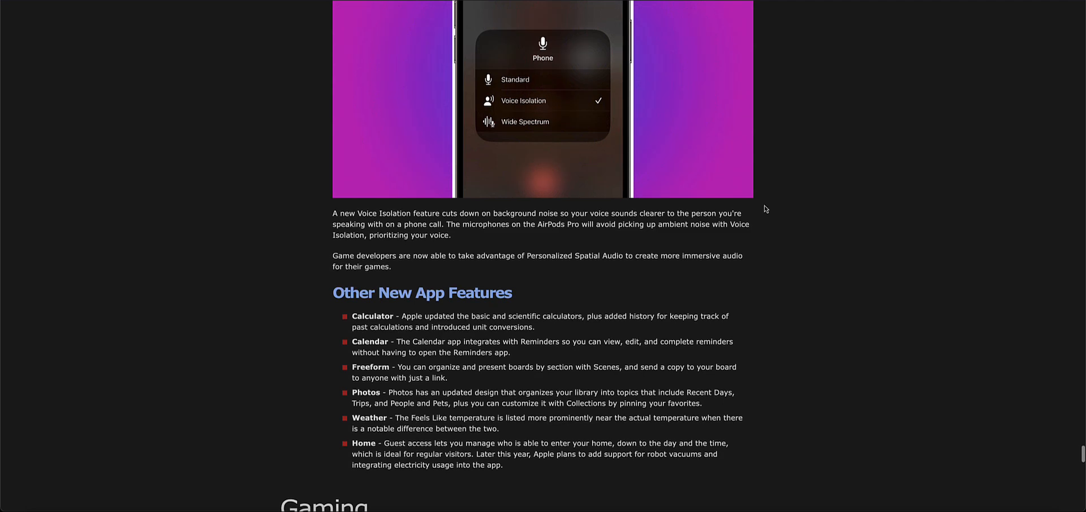
{"action": "scroll", "scroll_direction": "up", "scroll_amount": 3}
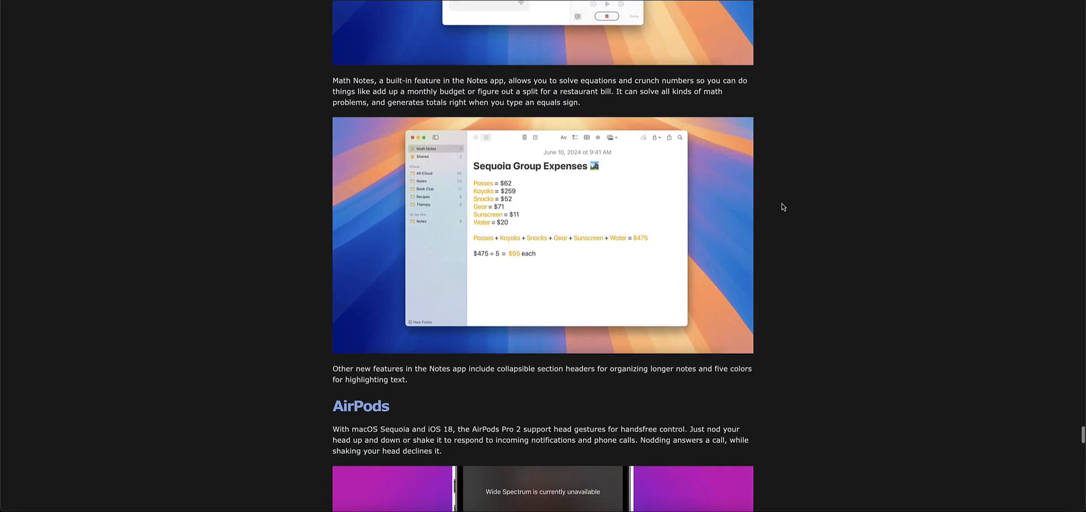
{"action": "scroll", "scroll_direction": "down", "scroll_amount": 3}
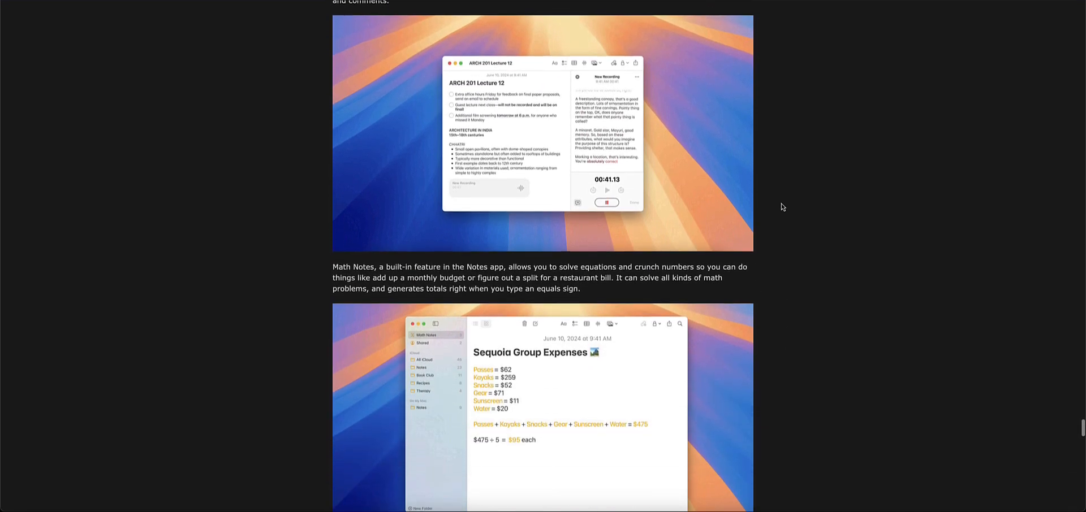
{"action": "scroll", "scroll_direction": "down", "scroll_amount": 3}
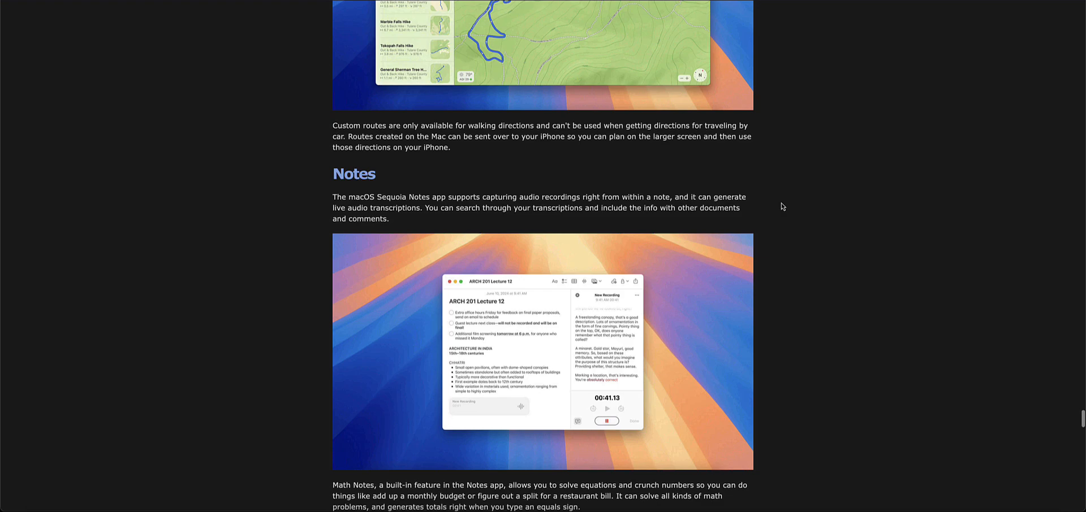
{"action": "scroll", "scroll_direction": "up", "scroll_amount": 3}
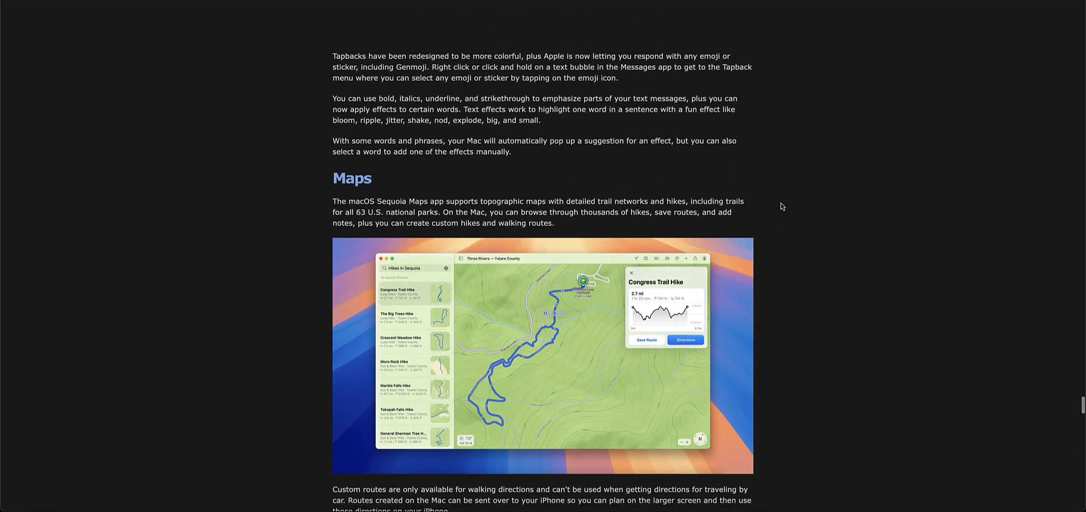
{"action": "scroll", "scroll_direction": "down", "scroll_amount": 3}
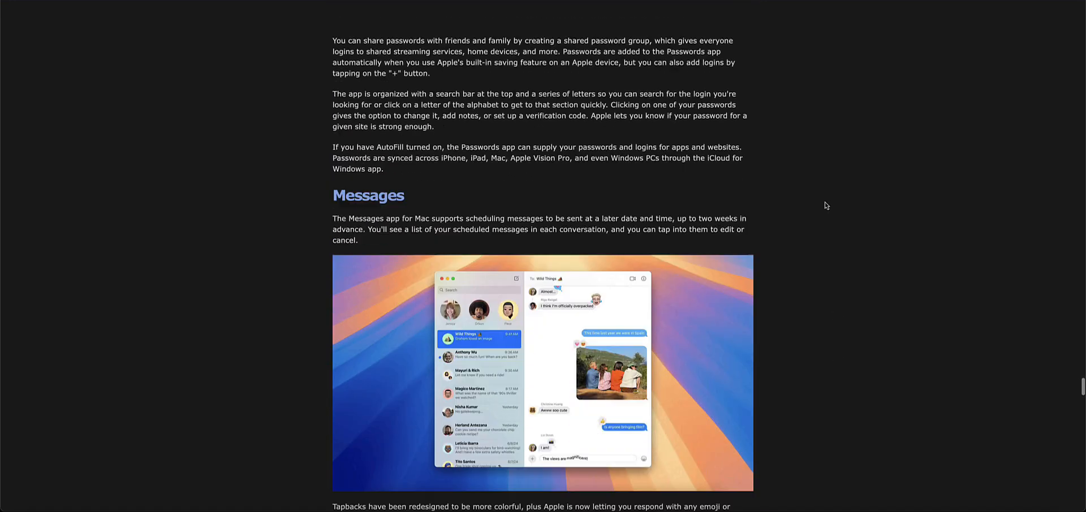
- Scroll through the Passwords app section to the Safari Highlights, Reader and Video Viewer images
{"action": "scroll", "scroll_direction": "down", "scroll_amount": 3}
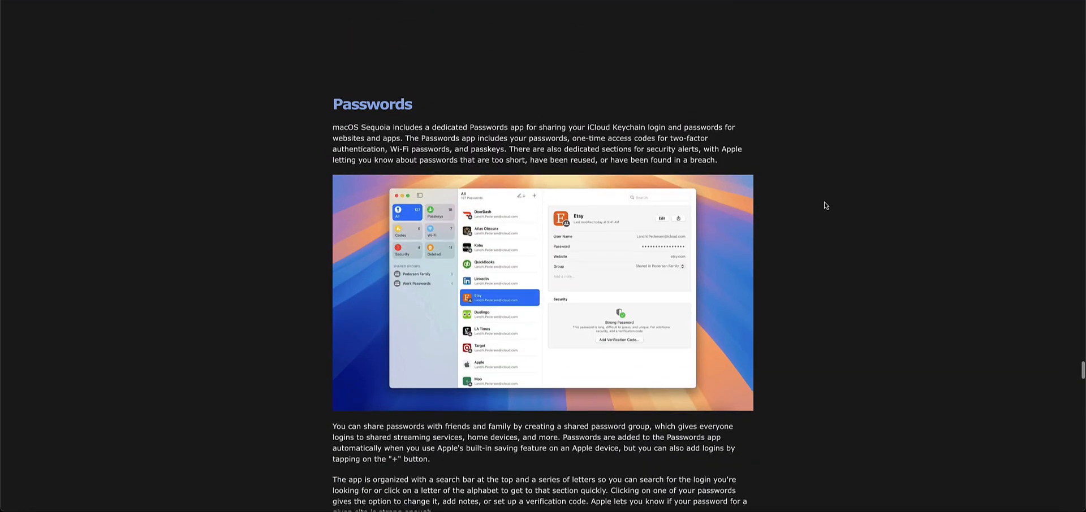
{"action": "scroll", "scroll_direction": "down", "scroll_amount": 3}
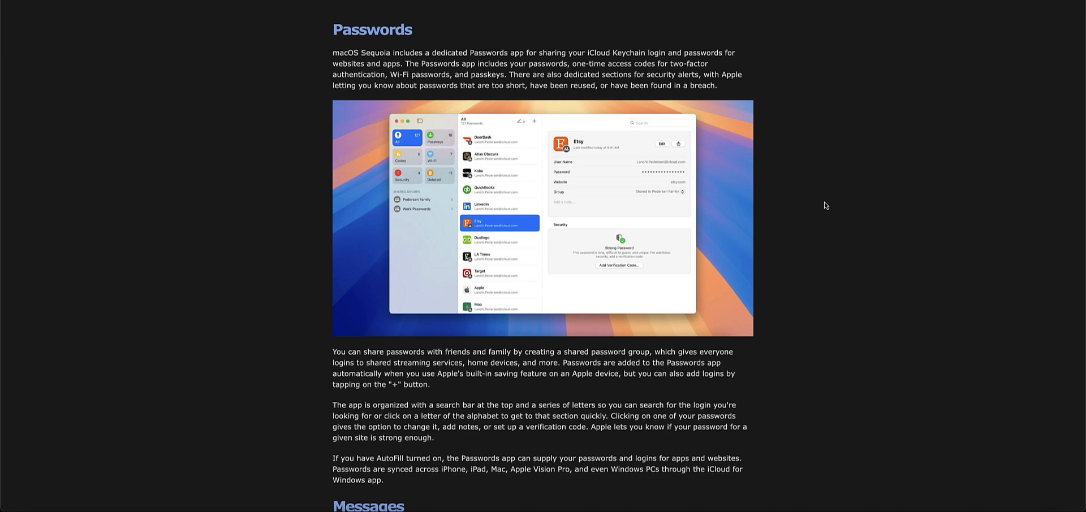
{"action": "scroll", "scroll_direction": "down", "scroll_amount": 3}
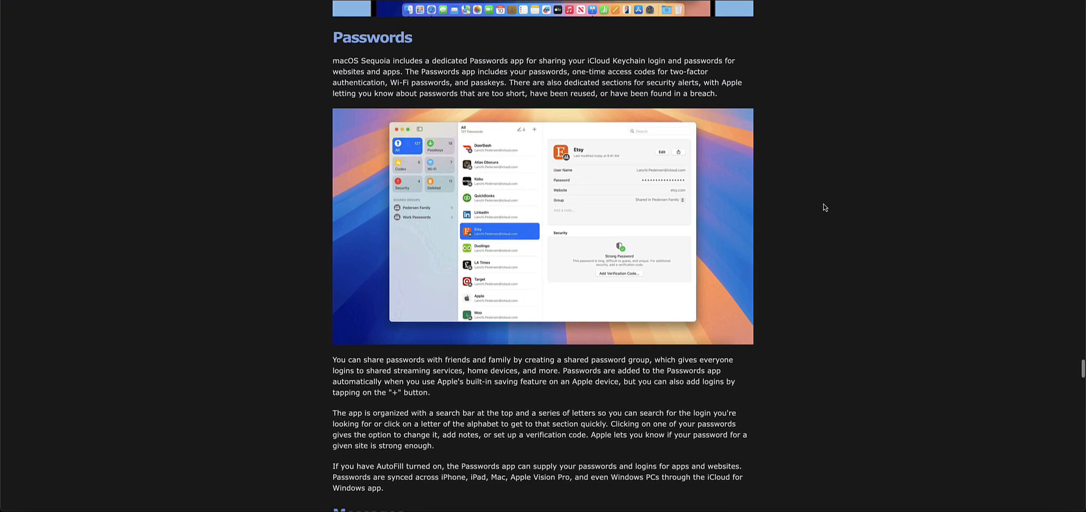
{"action": "scroll", "scroll_direction": "down", "scroll_amount": 3}
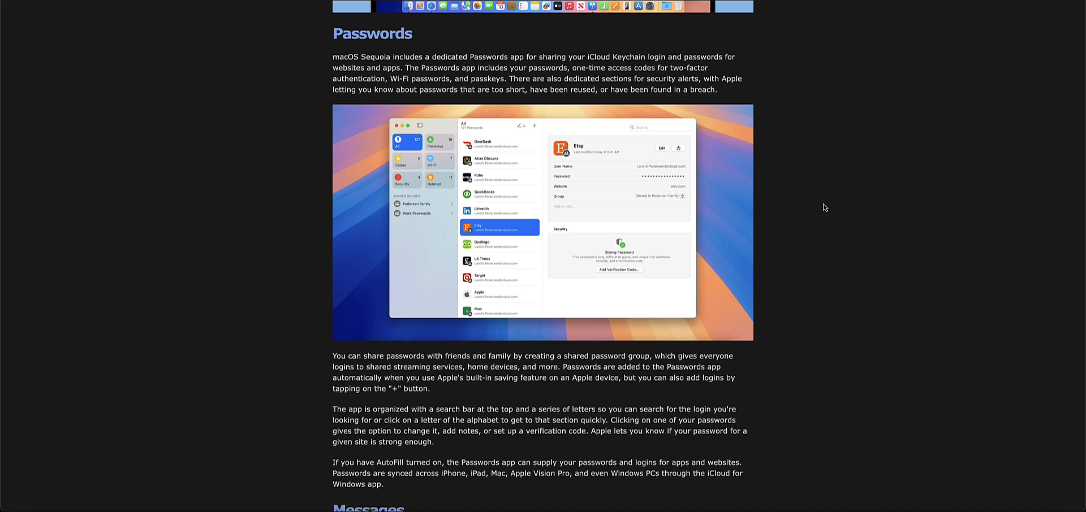
{"action": "scroll", "scroll_direction": "down", "scroll_amount": 3}
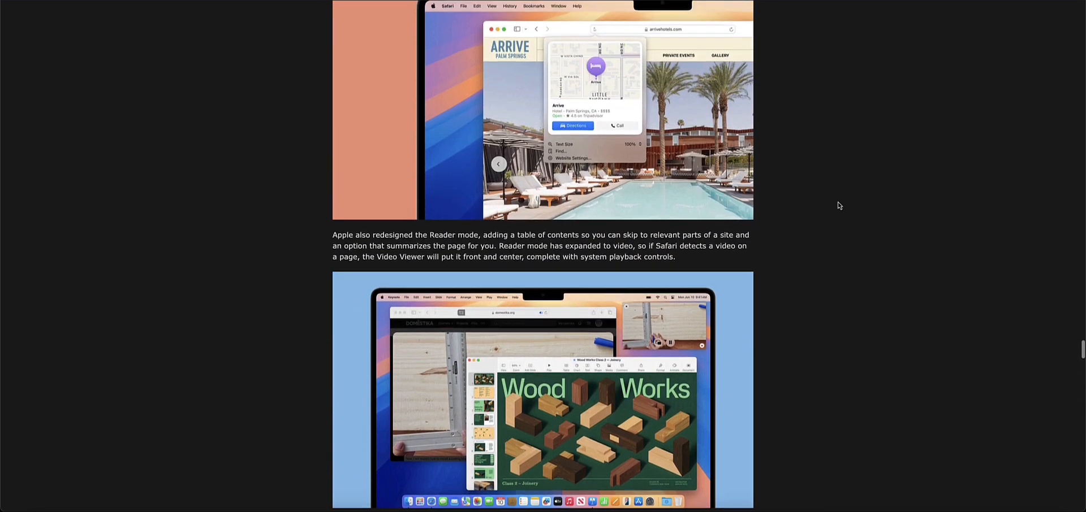
- Scroll back through the Video Calling, Window Tiling and iPhone Mirroring sections
{"action": "scroll", "scroll_direction": "up", "scroll_amount": 3}
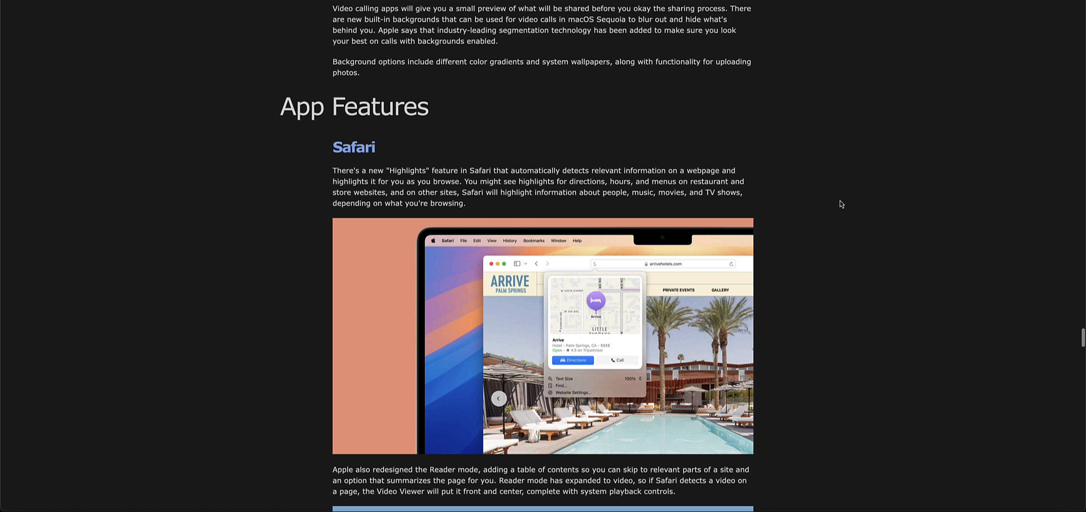
{"action": "scroll", "scroll_direction": "down", "scroll_amount": 3}
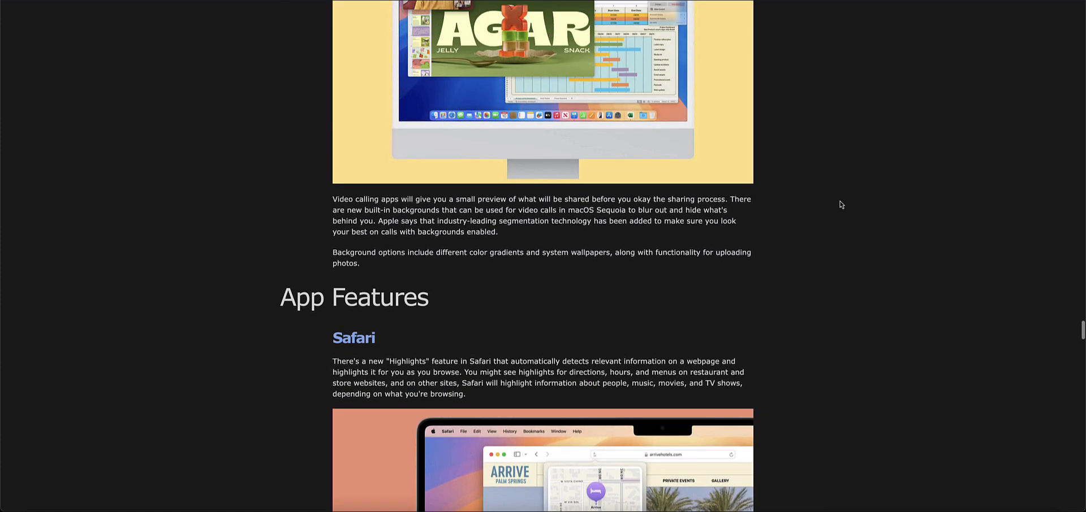
{"action": "scroll", "scroll_direction": "up", "scroll_amount": 3}
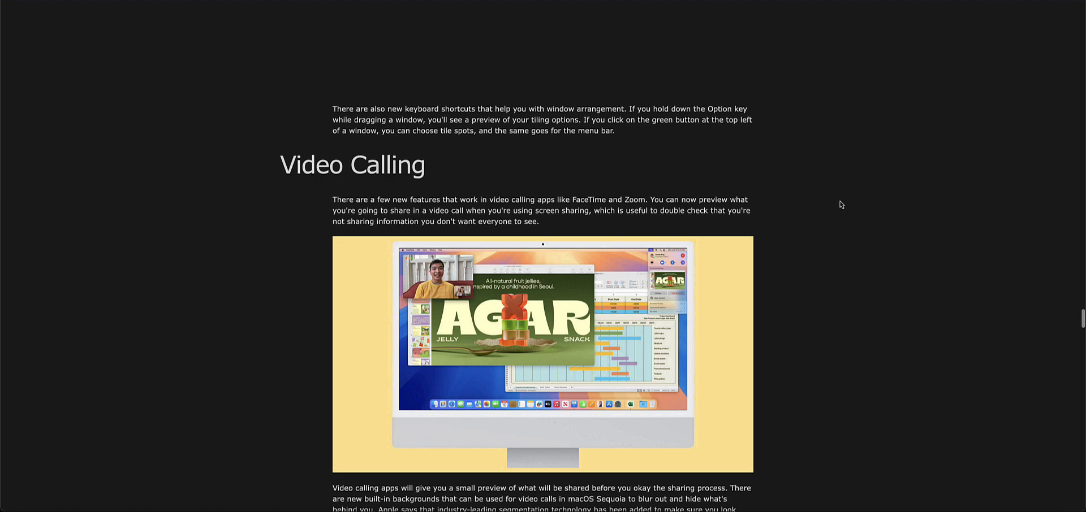
{"action": "scroll", "scroll_direction": "down", "scroll_amount": 3}
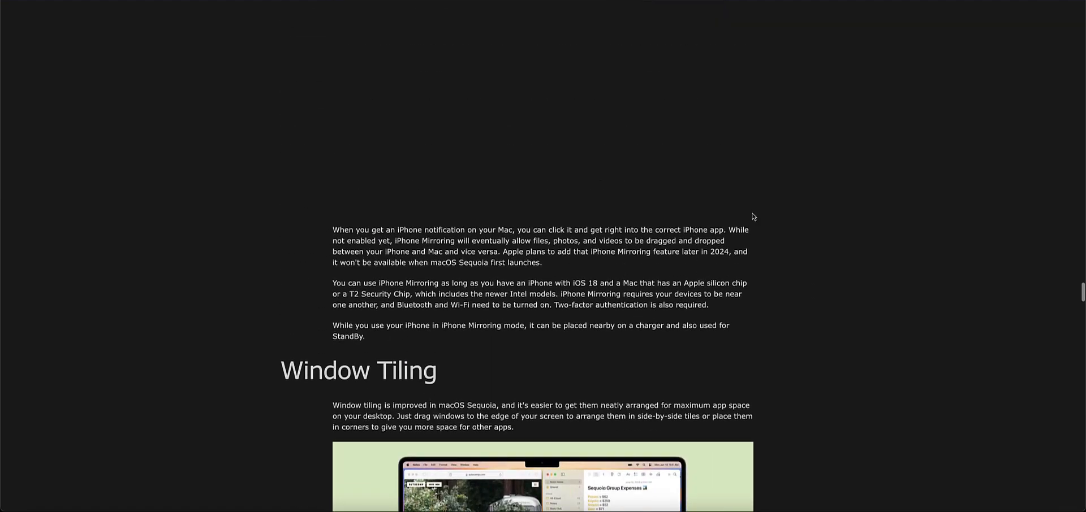
{"action": "scroll", "scroll_direction": "down", "scroll_amount": 3}
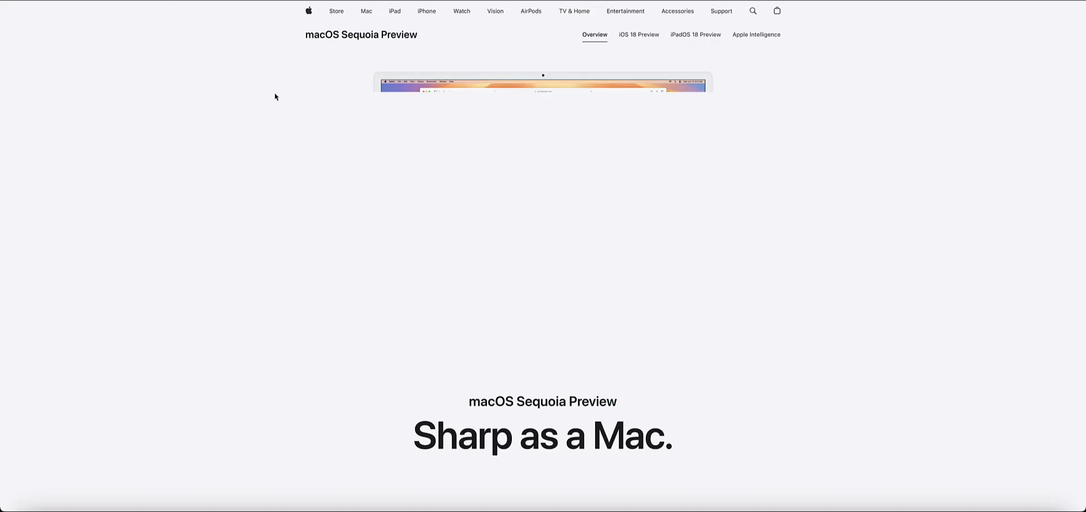
{"action": "scroll", "scroll_direction": "down", "scroll_amount": 3}
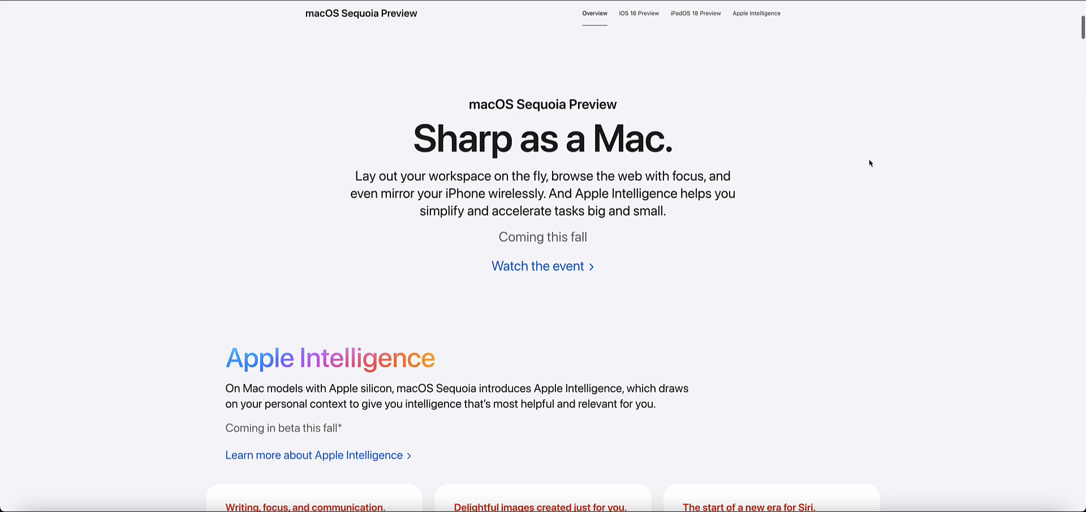
{"action": "scroll", "scroll_direction": "down", "scroll_amount": 3}
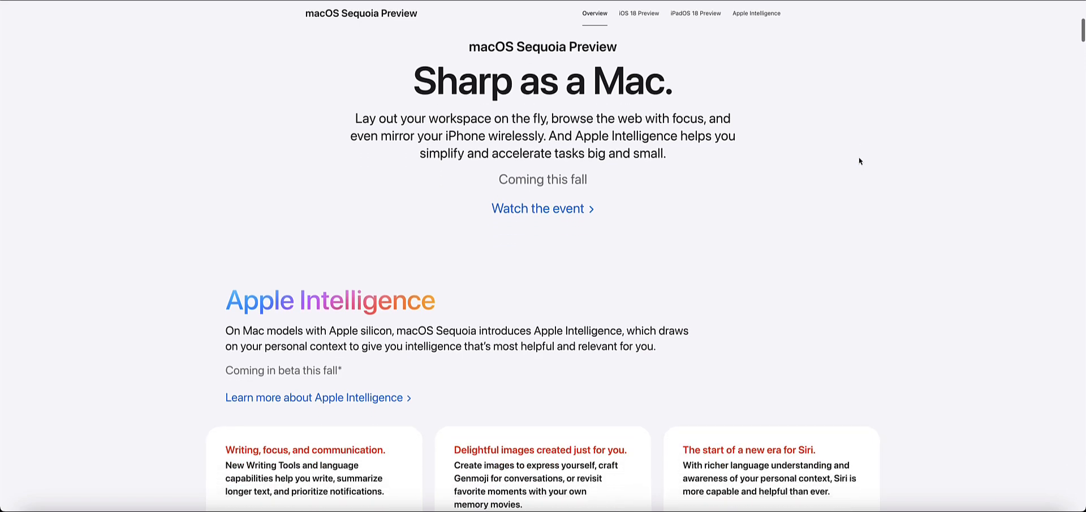
{"action": "scroll", "scroll_direction": "down", "scroll_amount": 3}
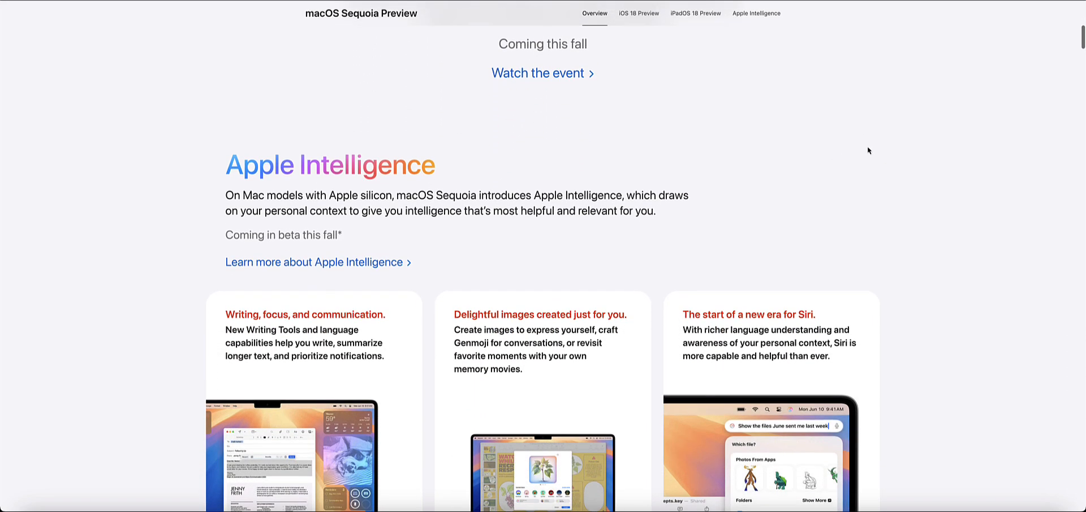
{"action": "scroll", "scroll_direction": "down", "scroll_amount": 3}
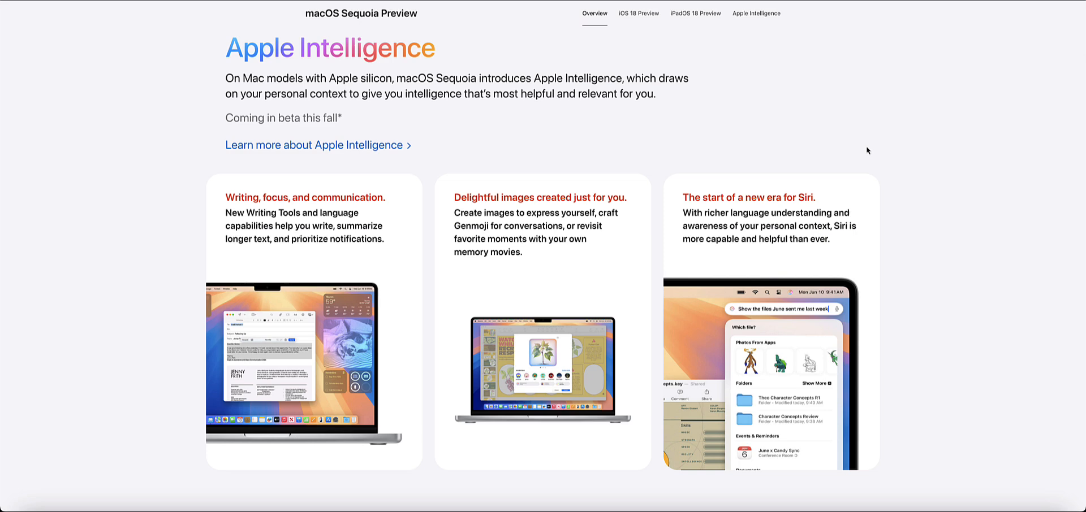
{"action": "scroll", "scroll_direction": "down", "scroll_amount": 3}
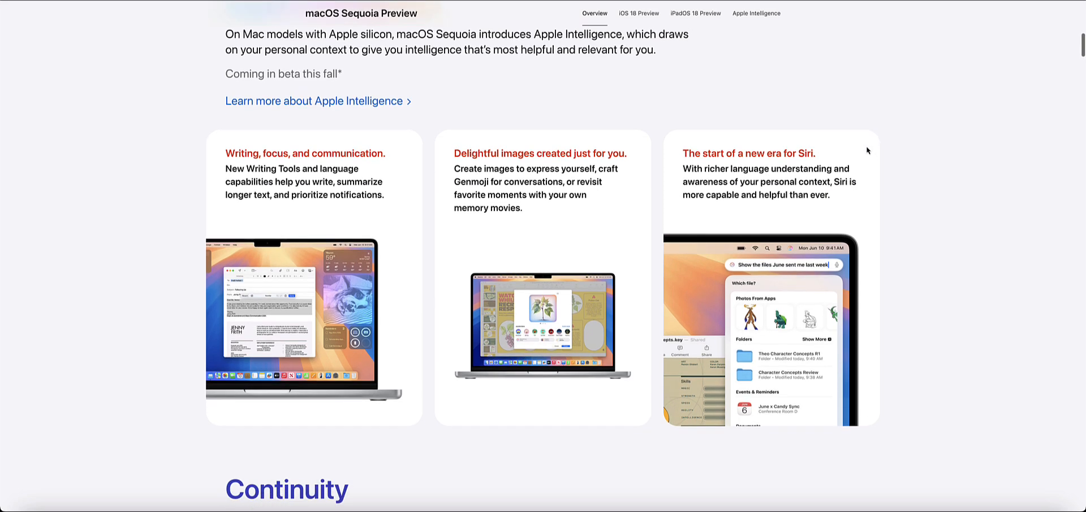
{"action": "scroll", "scroll_direction": "down", "scroll_amount": 3}
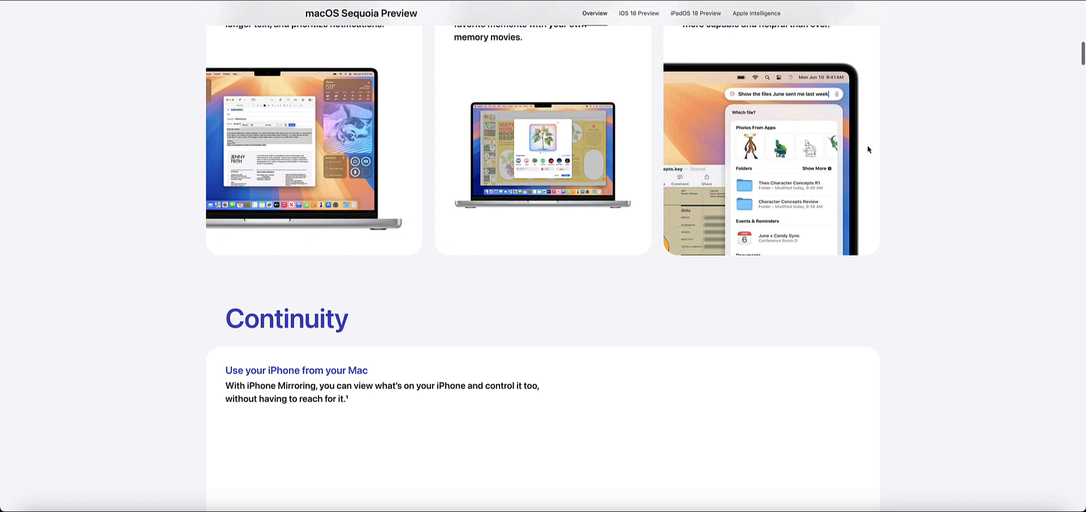
{"action": "scroll", "scroll_direction": "down", "scroll_amount": 3}
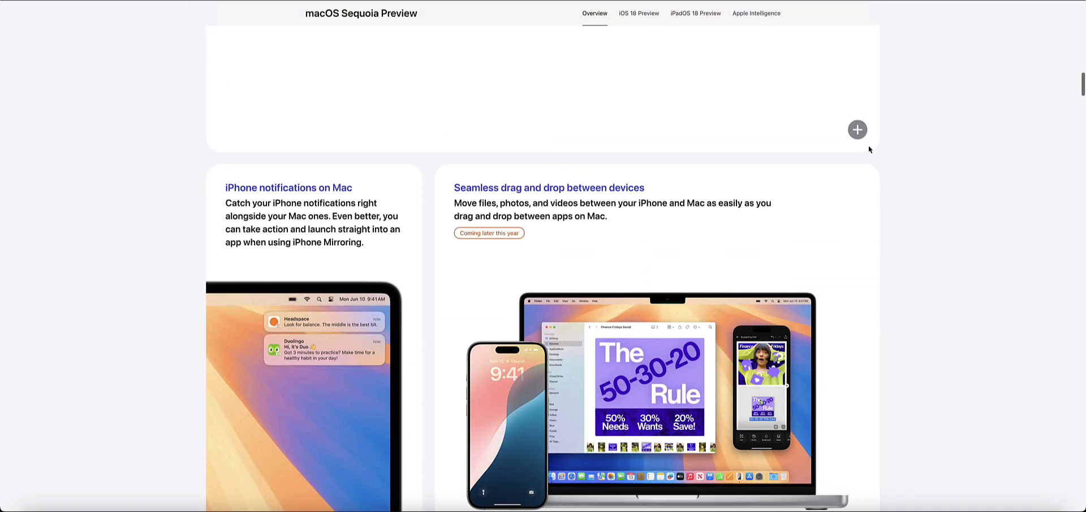
{"action": "scroll", "scroll_direction": "down", "scroll_amount": 3}
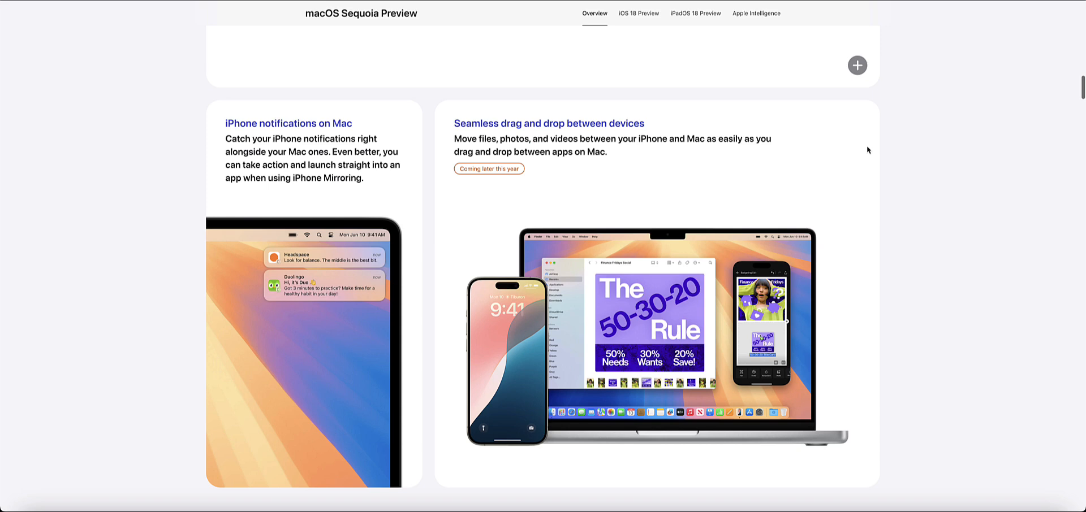
{"action": "mouse_move", "coordinate": [876, 149]}
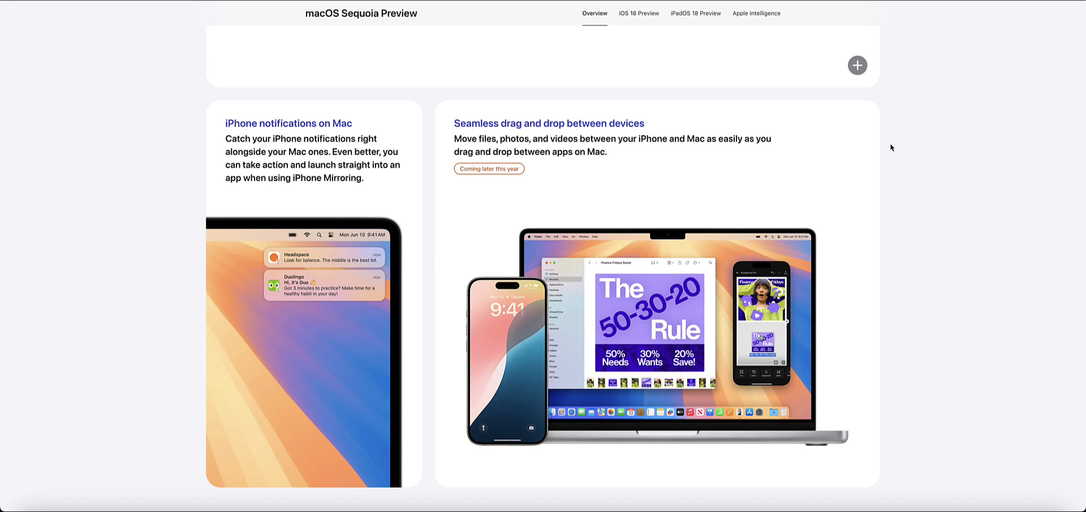
{"action": "mouse_move", "coordinate": [889, 147]}
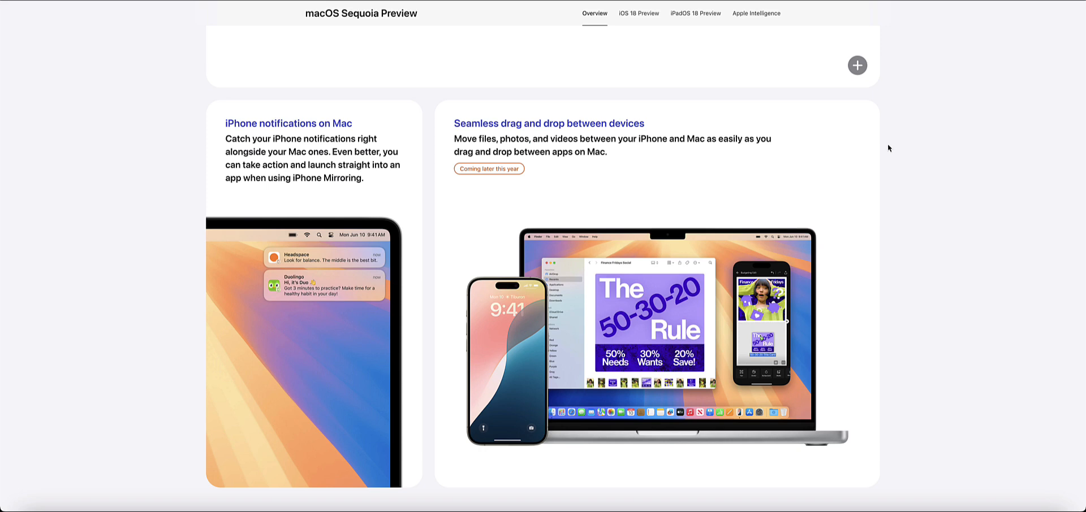
- Scroll the Sequoia Preview through the Productivity, Safari and Passwords app features
{"action": "scroll", "scroll_direction": "down", "scroll_amount": 3}
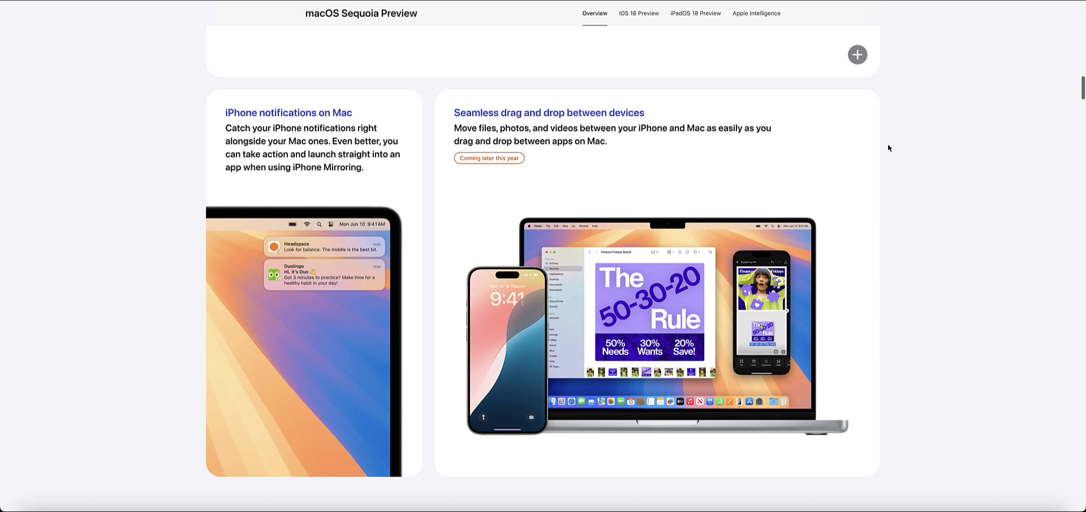
{"action": "mouse_move", "coordinate": [886, 147]}
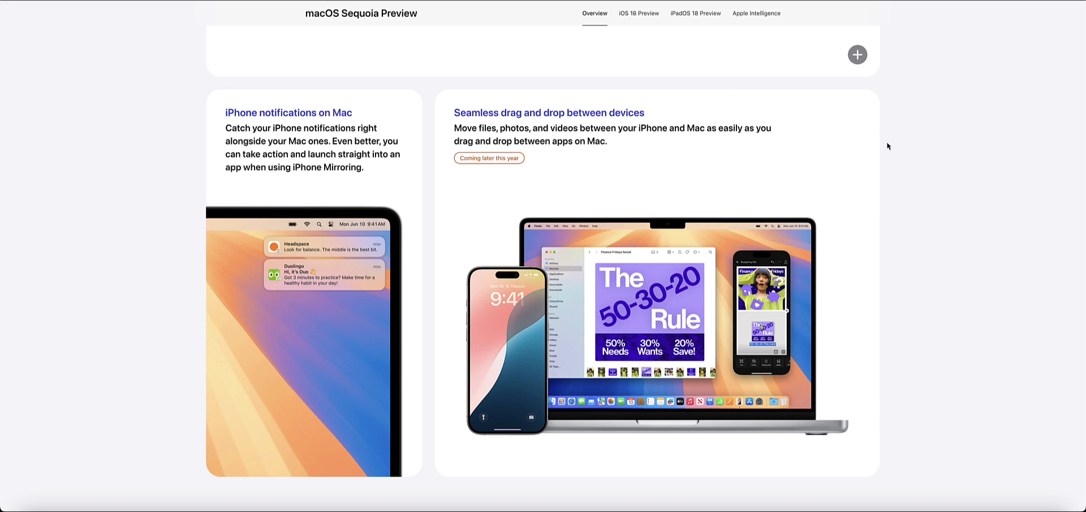
{"action": "mouse_move", "coordinate": [887, 146]}
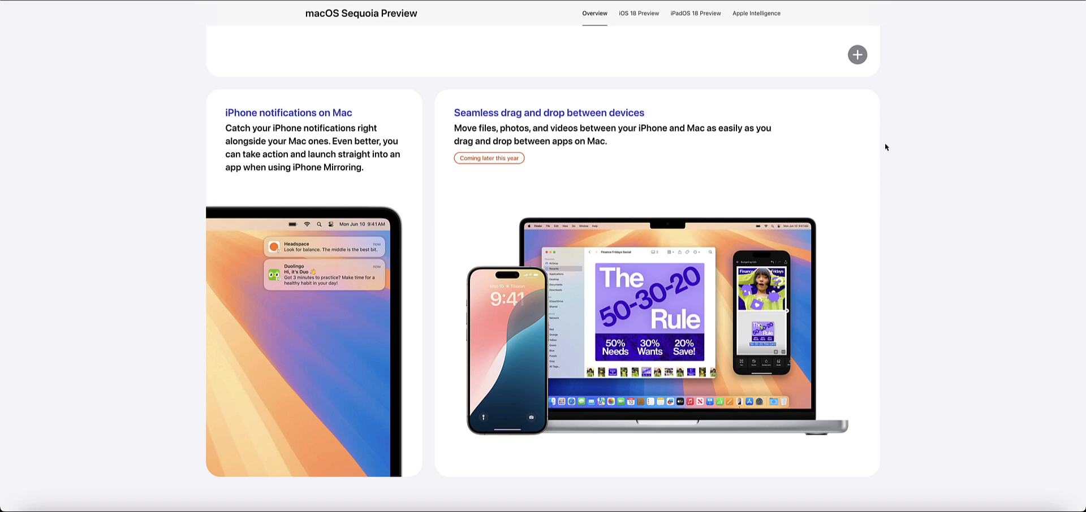
{"action": "mouse_move", "coordinate": [890, 146]}
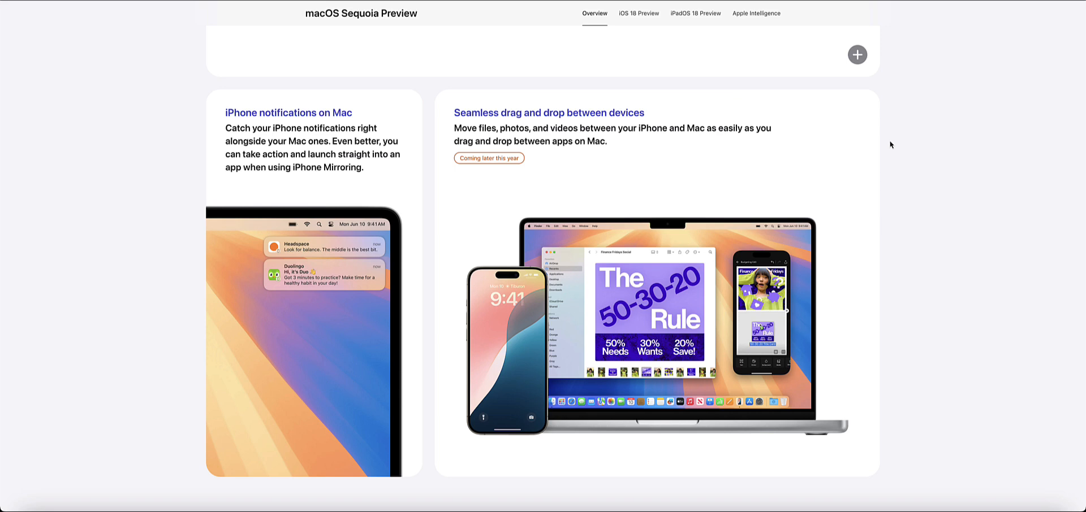
{"action": "mouse_move", "coordinate": [882, 146]}
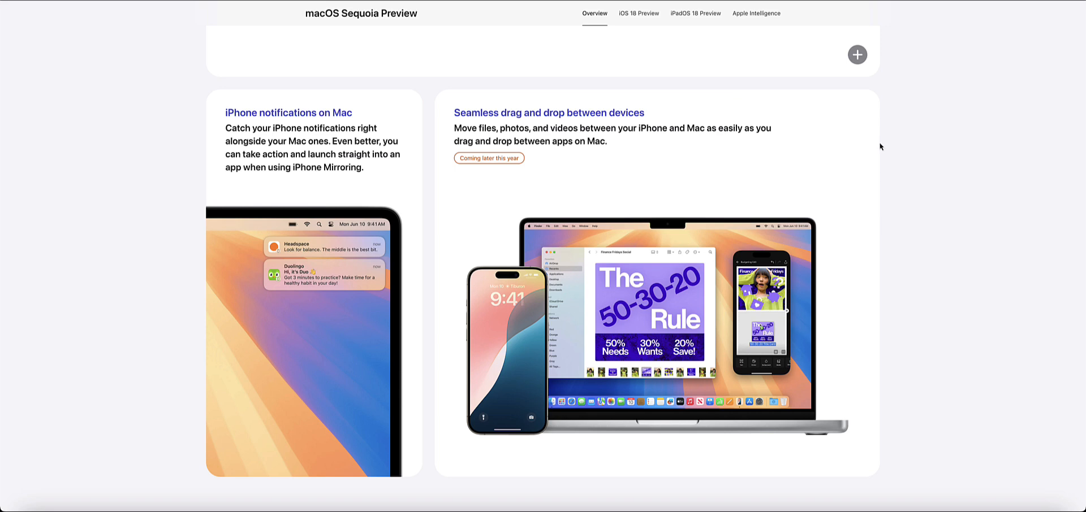
{"action": "mouse_move", "coordinate": [890, 163]}
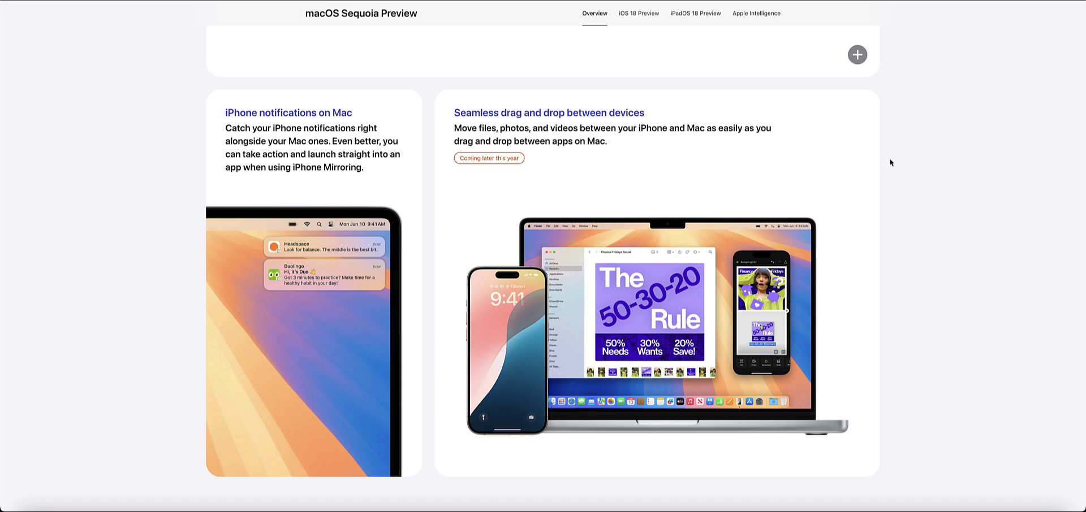
{"action": "mouse_move", "coordinate": [900, 165]}
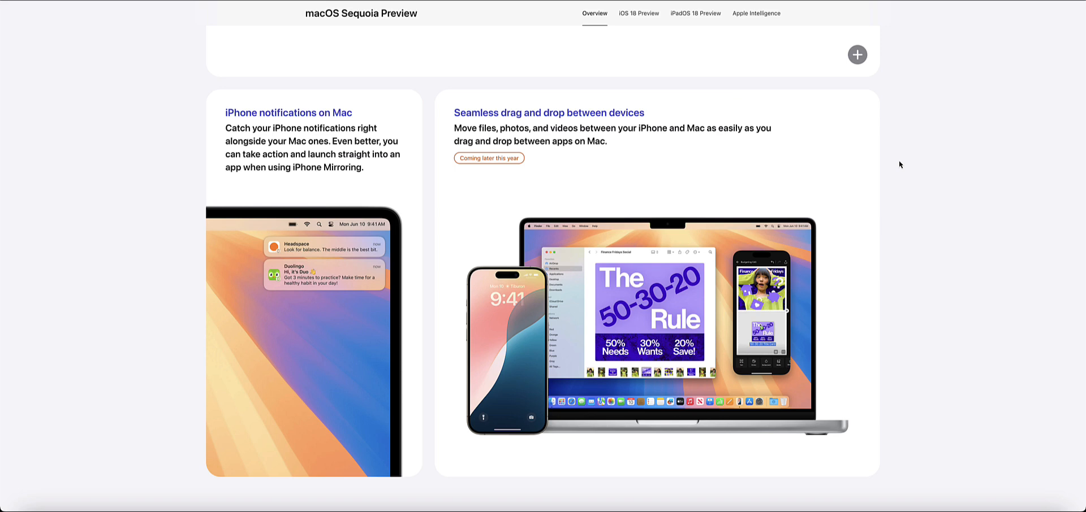
{"action": "scroll", "scroll_direction": "down", "scroll_amount": 3}
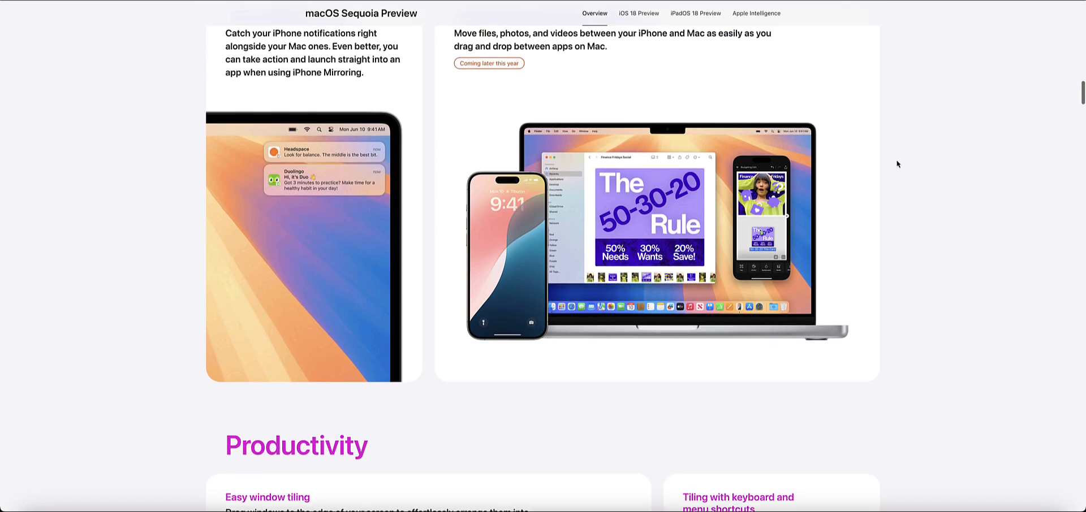
{"action": "scroll", "scroll_direction": "down", "scroll_amount": 3}
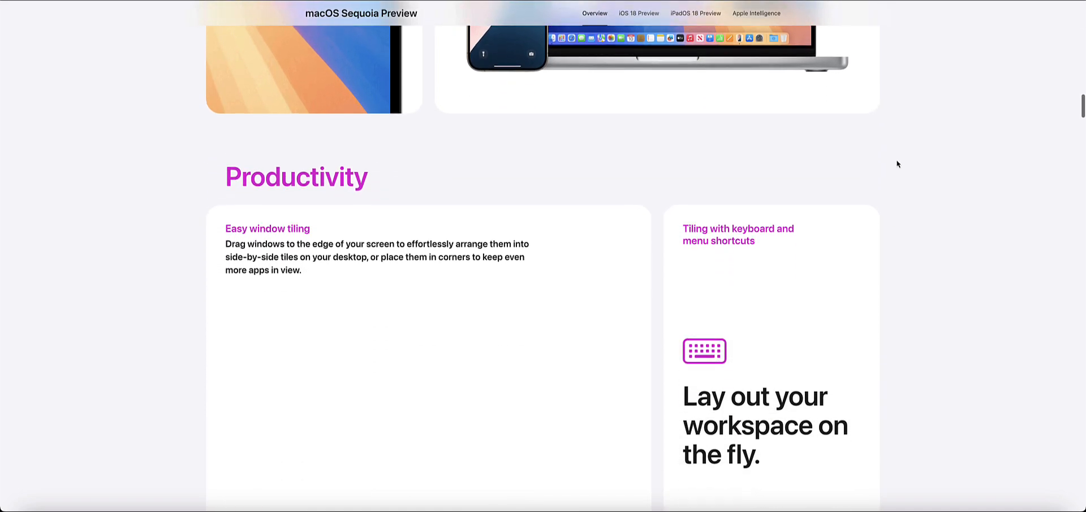
{"action": "scroll", "scroll_direction": "down", "scroll_amount": 3}
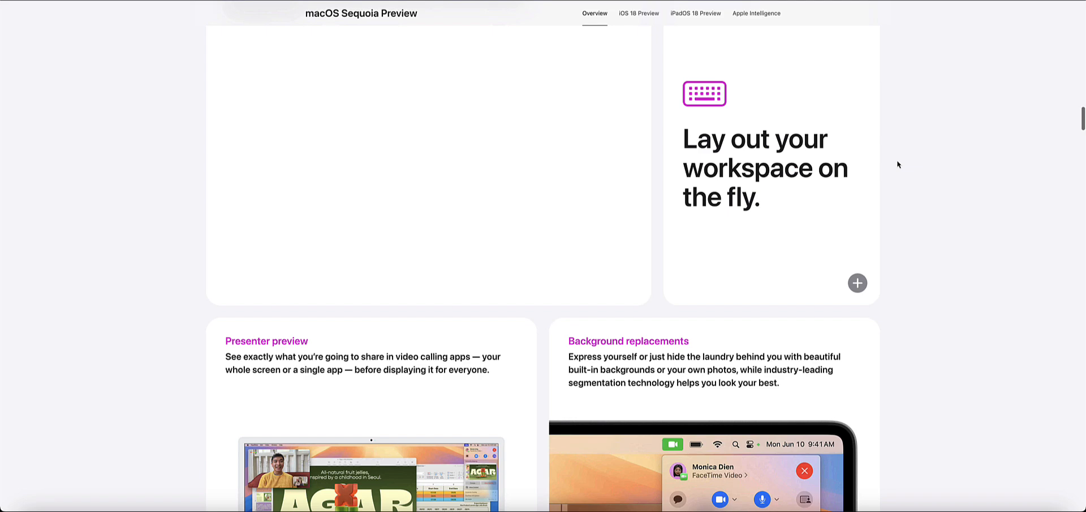
{"action": "scroll", "scroll_direction": "down", "scroll_amount": 3}
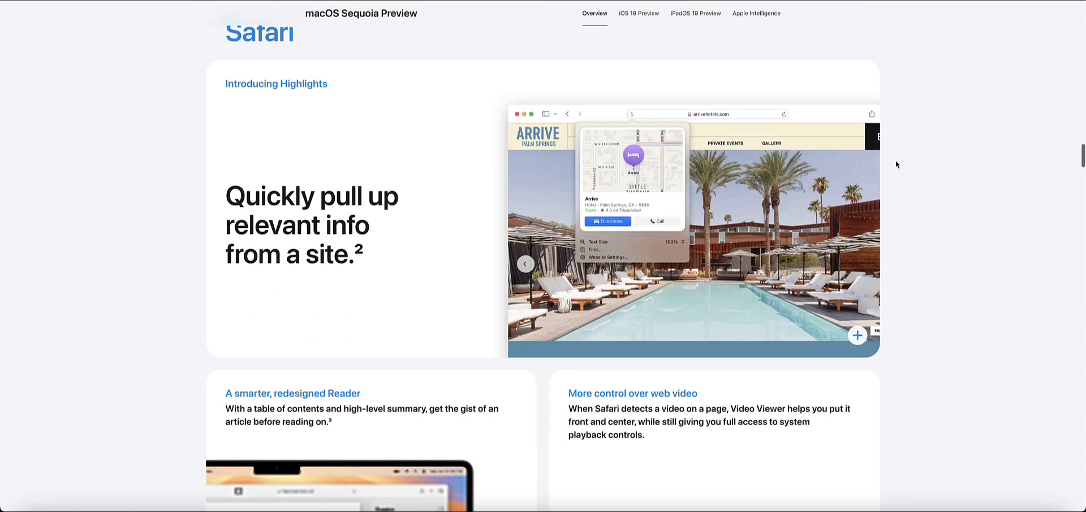
- Continue through Messages, Maps and AirPods down to hands-free Siri interactions
{"action": "scroll", "scroll_direction": "down", "scroll_amount": 3}
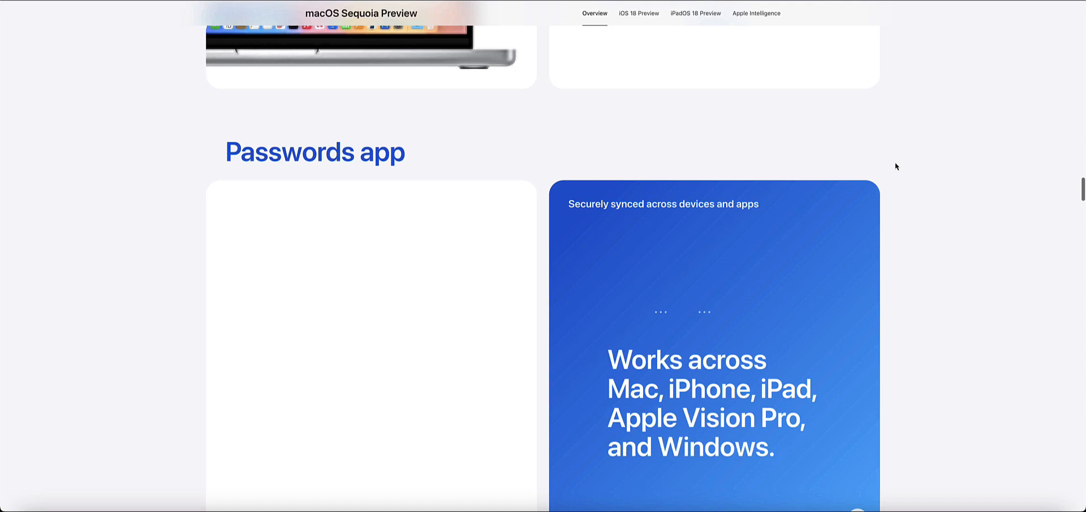
{"action": "scroll", "scroll_direction": "down", "scroll_amount": 3}
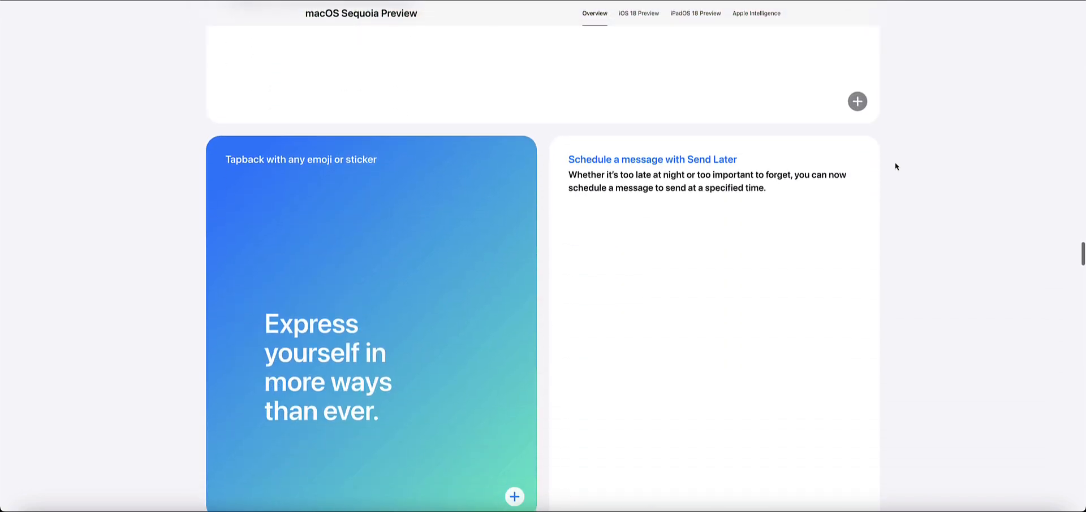
{"action": "scroll", "scroll_direction": "down", "scroll_amount": 3}
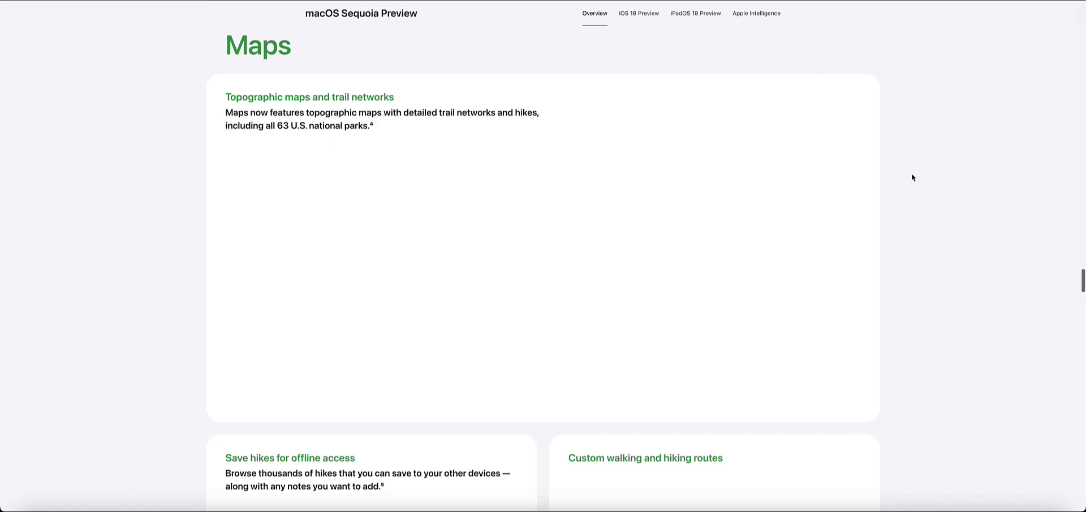
{"action": "scroll", "scroll_direction": "down", "scroll_amount": 3}
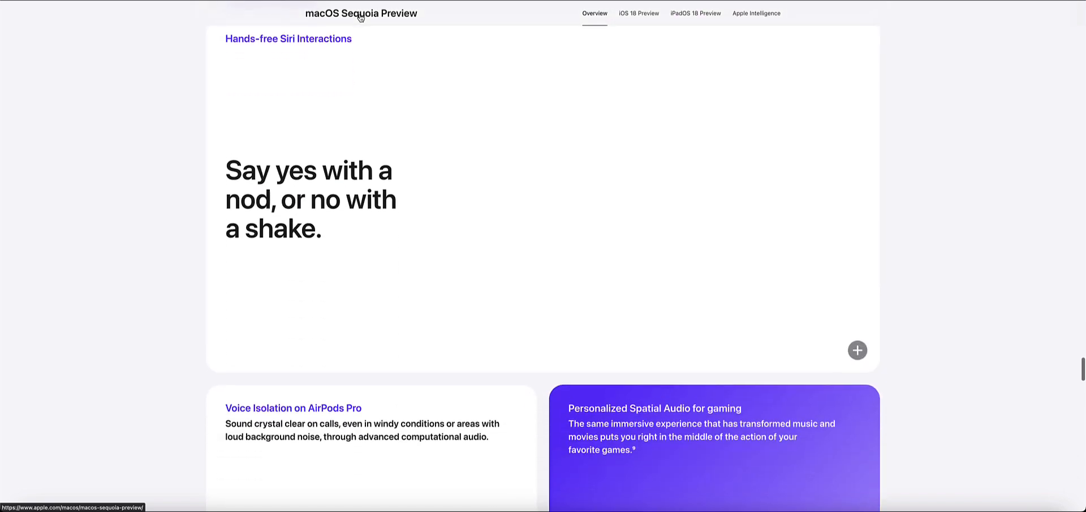
{"action": "scroll", "scroll_direction": "down", "scroll_amount": 3}
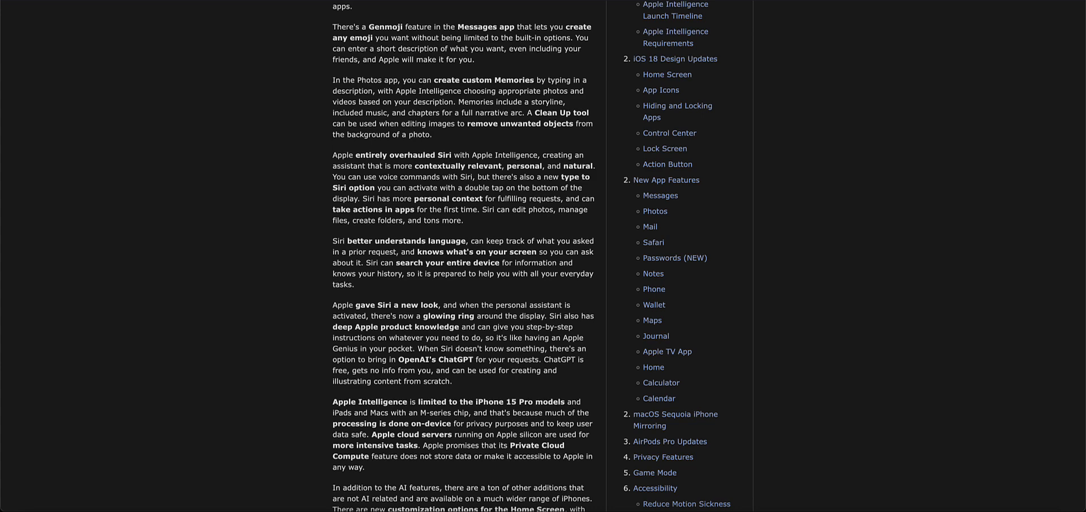
{"action": "mouse_move", "coordinate": [391, 134]}
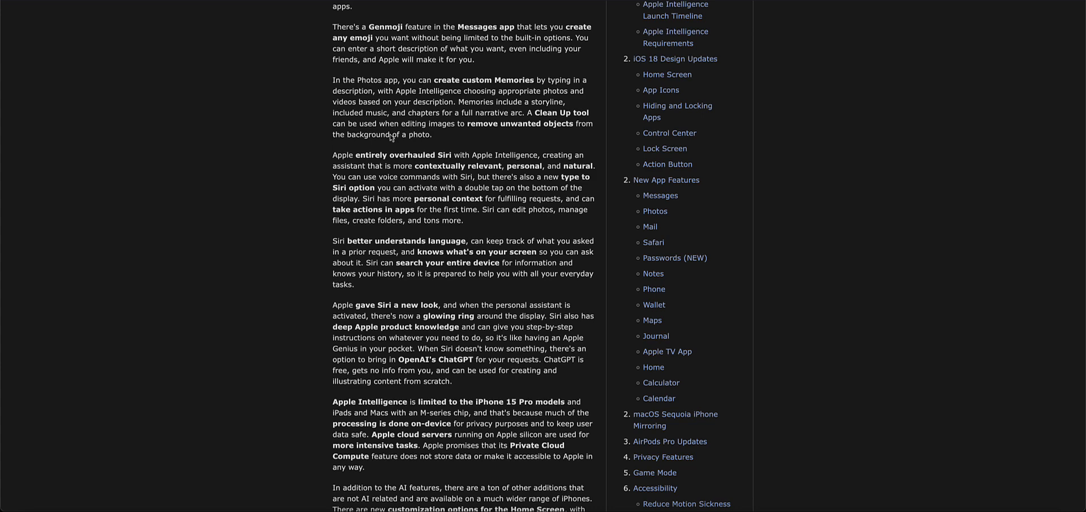
- Scroll the iOS 18 roundup from its Overview and contents down to the Apple Intelligence heading
{"action": "scroll", "scroll_direction": "up", "scroll_amount": 3}
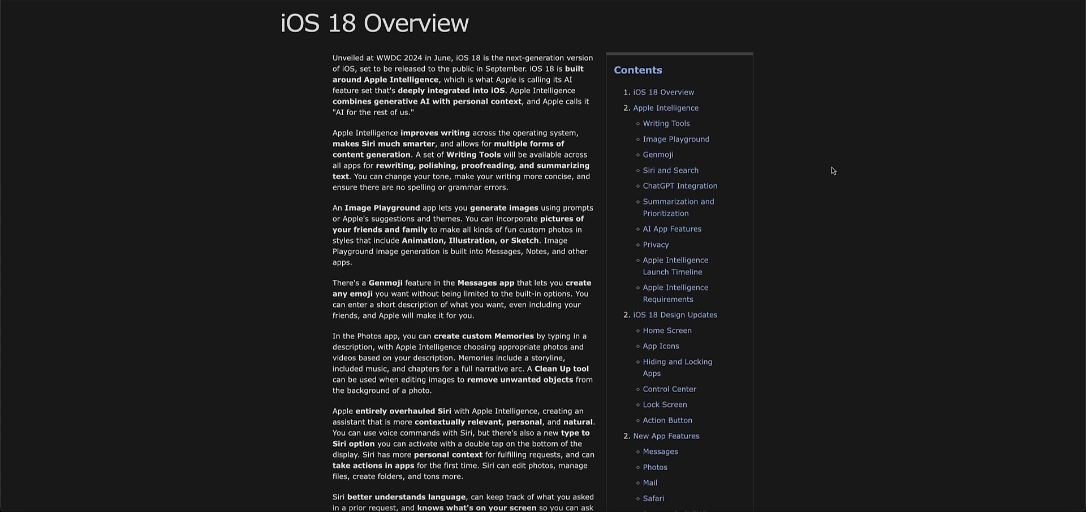
{"action": "scroll", "scroll_direction": "down", "scroll_amount": 3}
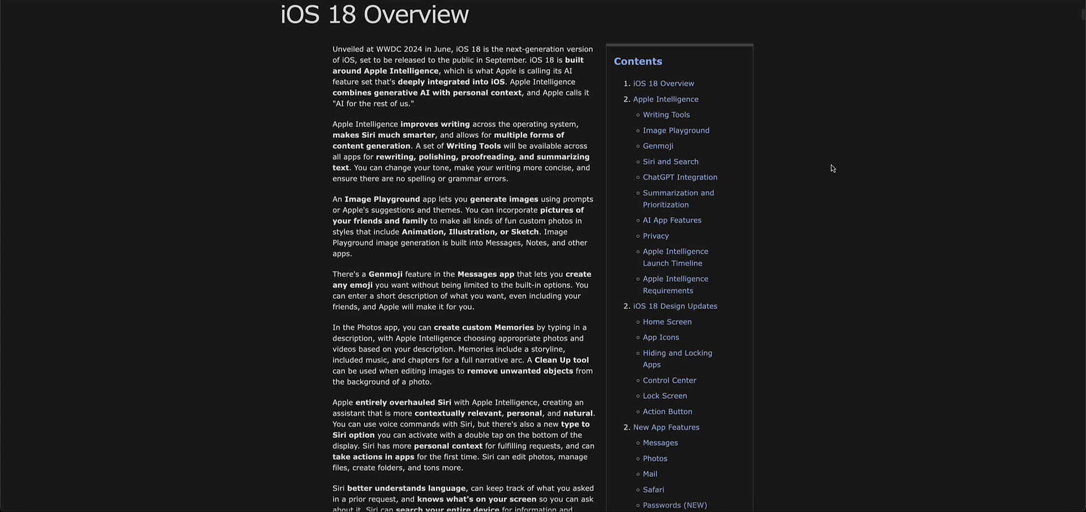
{"action": "scroll", "scroll_direction": "down", "scroll_amount": 3}
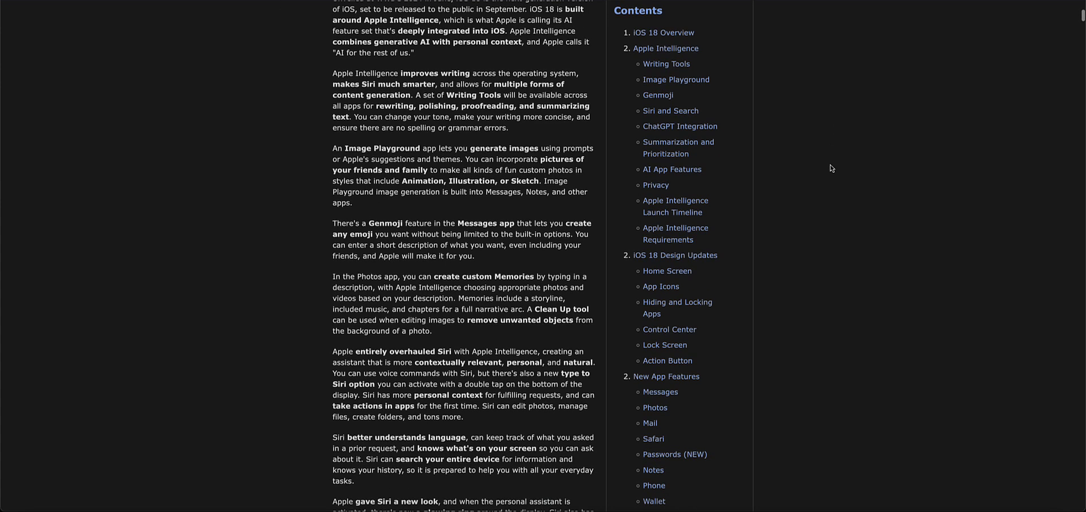
{"action": "scroll", "scroll_direction": "down", "scroll_amount": 3}
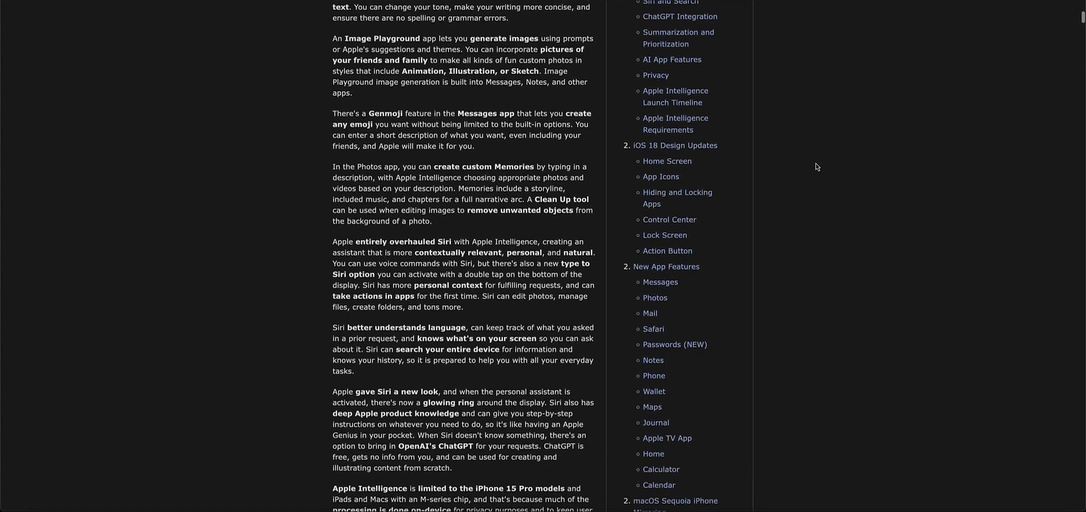
{"action": "scroll", "scroll_direction": "down", "scroll_amount": 3}
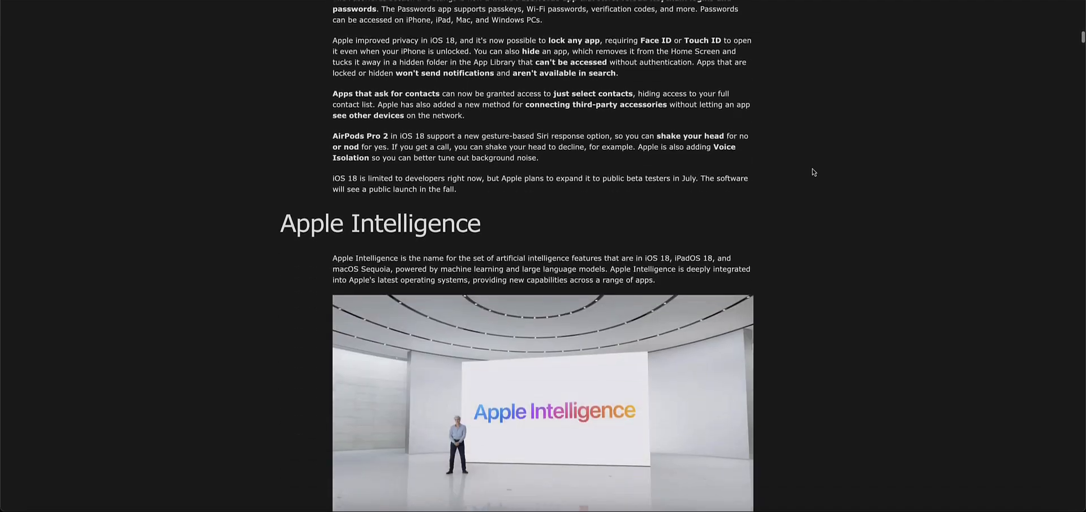
- Scroll past Home Screen layout and dark and tinted App Icons to Hiding and Locking Apps
{"action": "scroll", "scroll_direction": "down", "scroll_amount": 3}
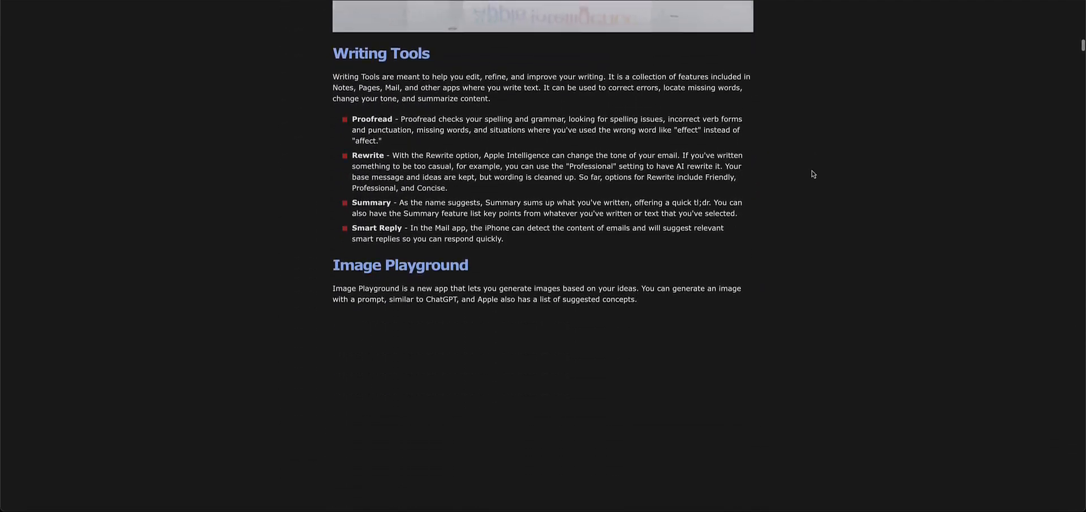
{"action": "scroll", "scroll_direction": "down", "scroll_amount": 3}
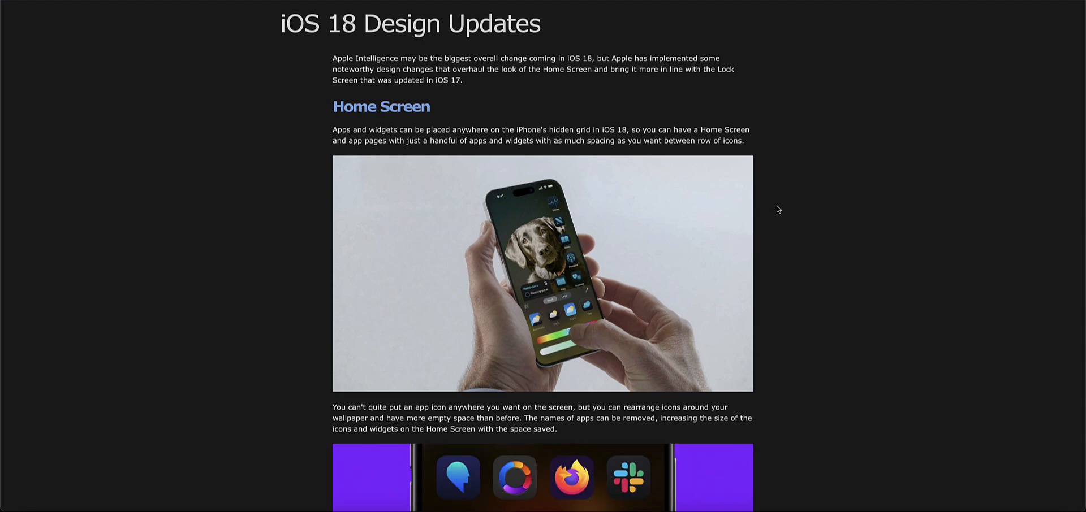
{"action": "scroll", "scroll_direction": "down", "scroll_amount": 3}
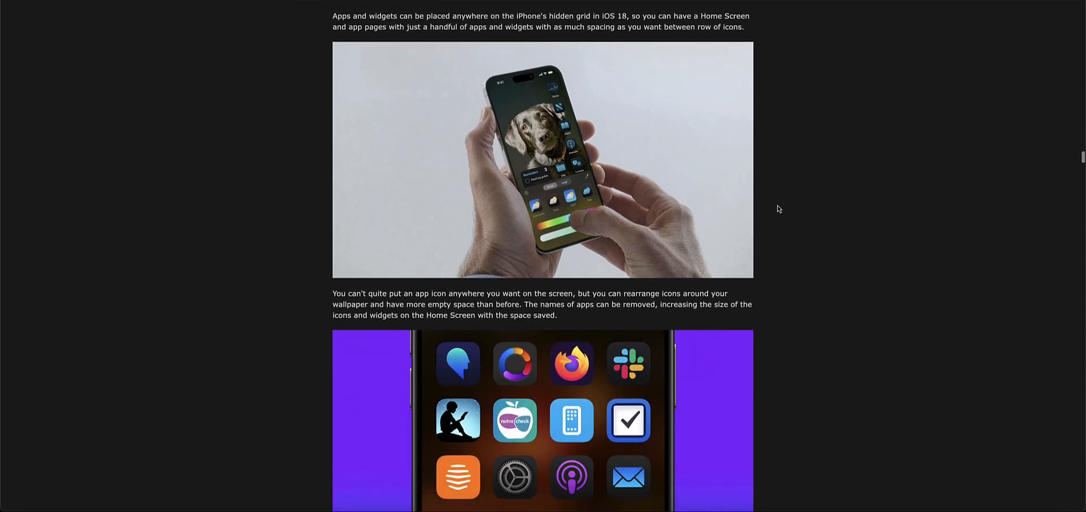
{"action": "scroll", "scroll_direction": "down", "scroll_amount": 3}
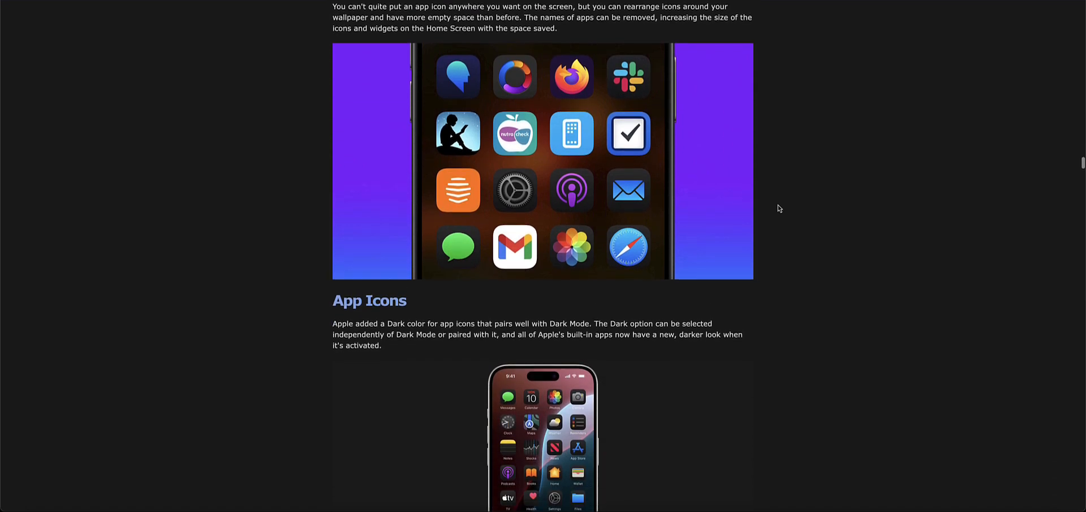
{"action": "scroll", "scroll_direction": "down", "scroll_amount": 3}
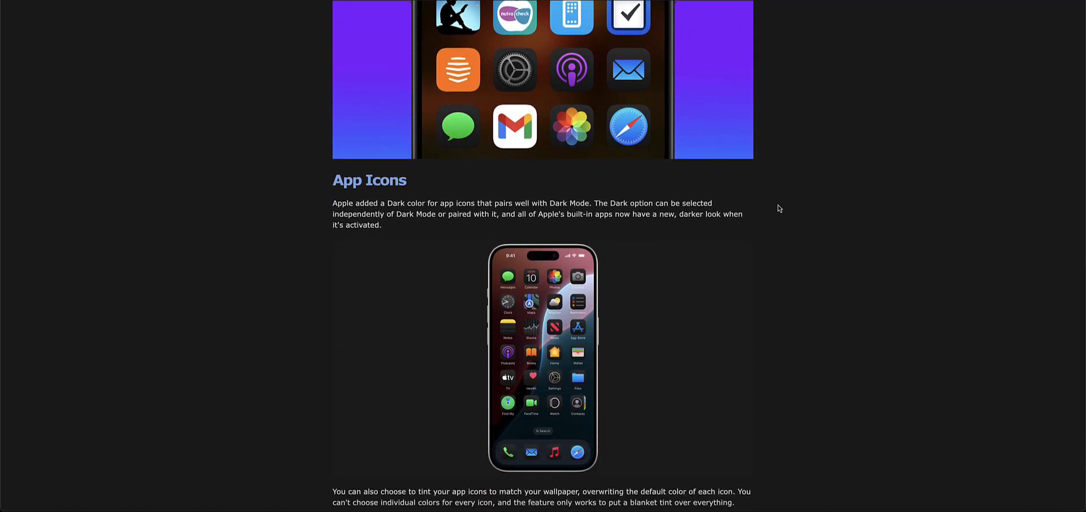
{"action": "scroll", "scroll_direction": "down", "scroll_amount": 3}
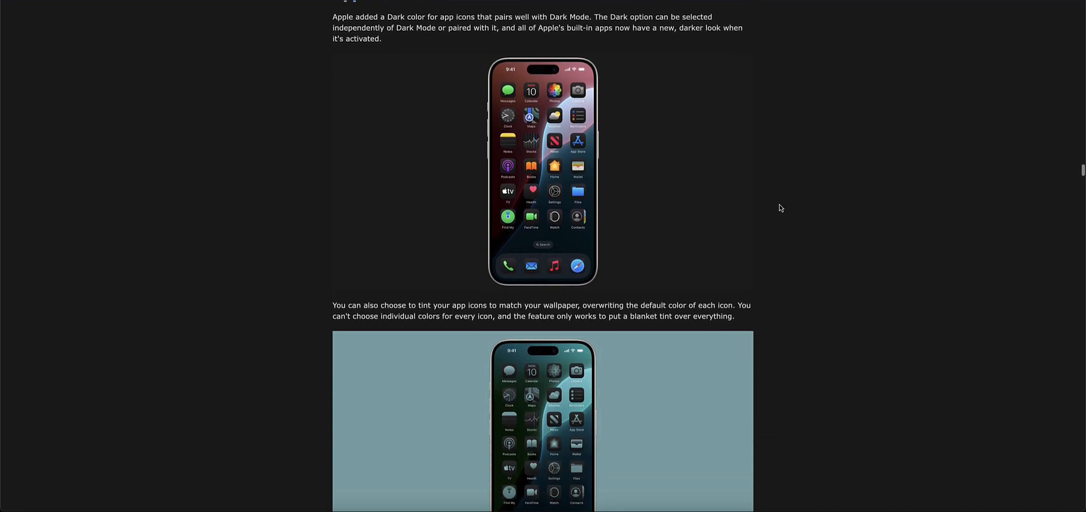
{"action": "scroll", "scroll_direction": "down", "scroll_amount": 3}
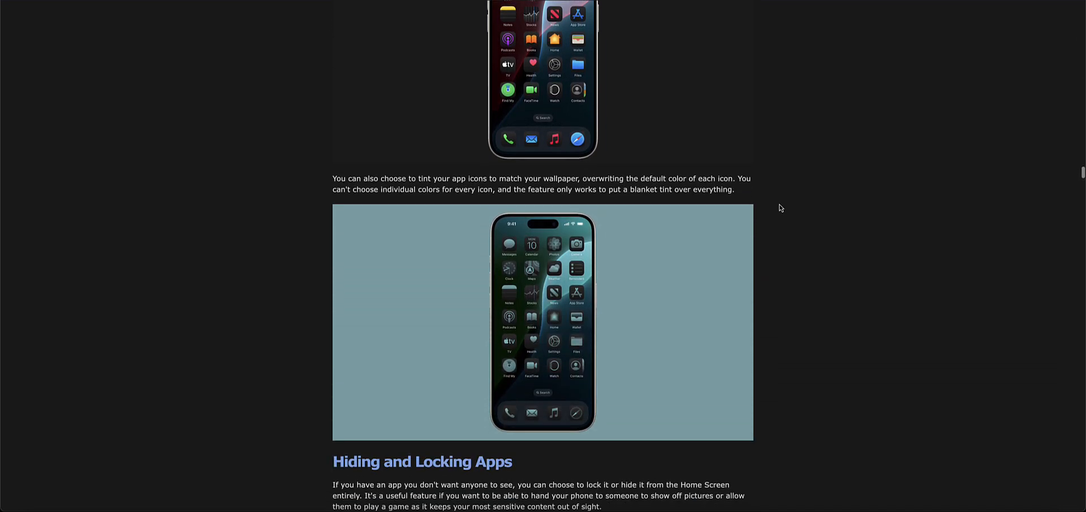
{"action": "scroll", "scroll_direction": "down", "scroll_amount": 3}
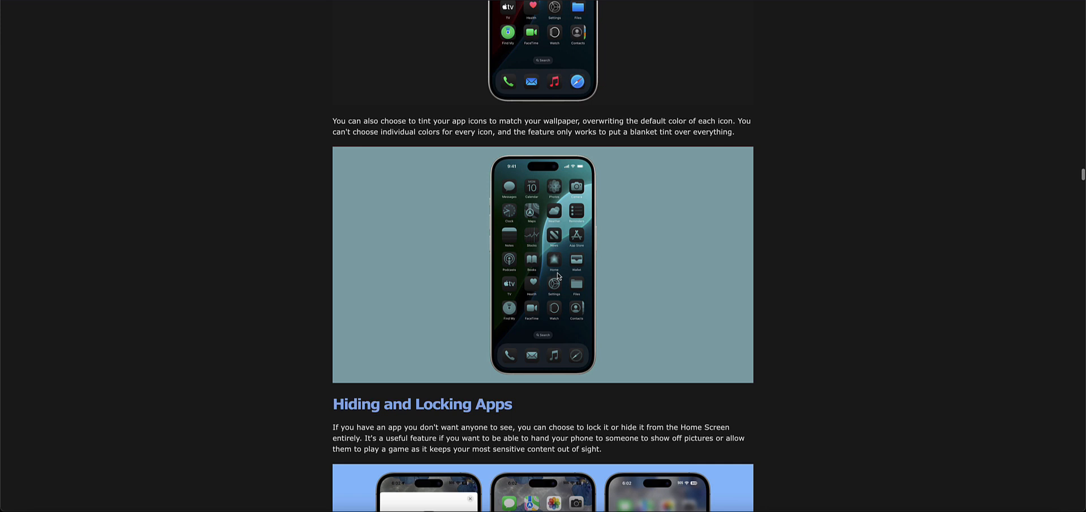
{"action": "mouse_move", "coordinate": [597, 273]}
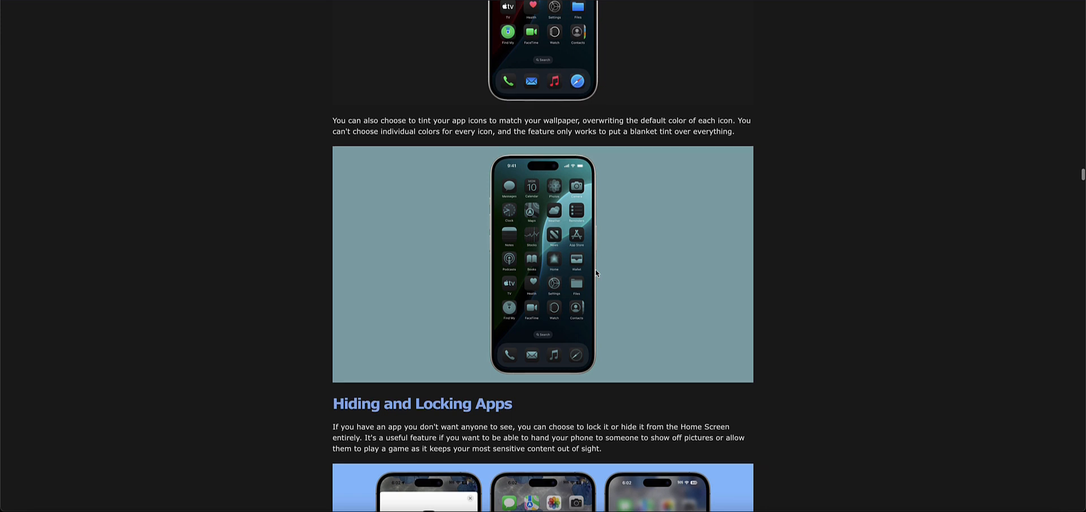
{"action": "scroll", "scroll_direction": "down", "scroll_amount": 3}
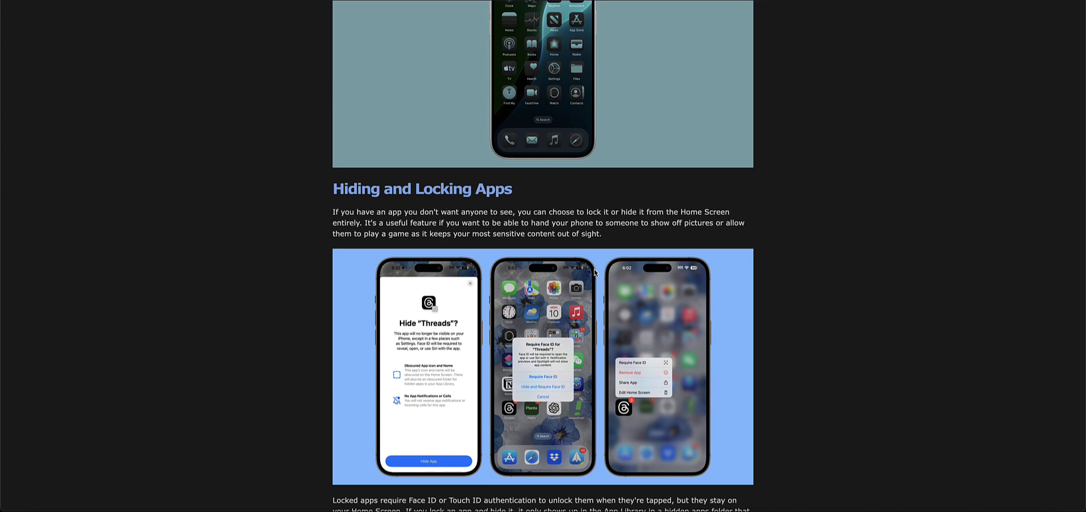
- Scroll through the Hiding and Locking Apps text to the Control Center heading
{"action": "scroll", "scroll_direction": "down", "scroll_amount": 3}
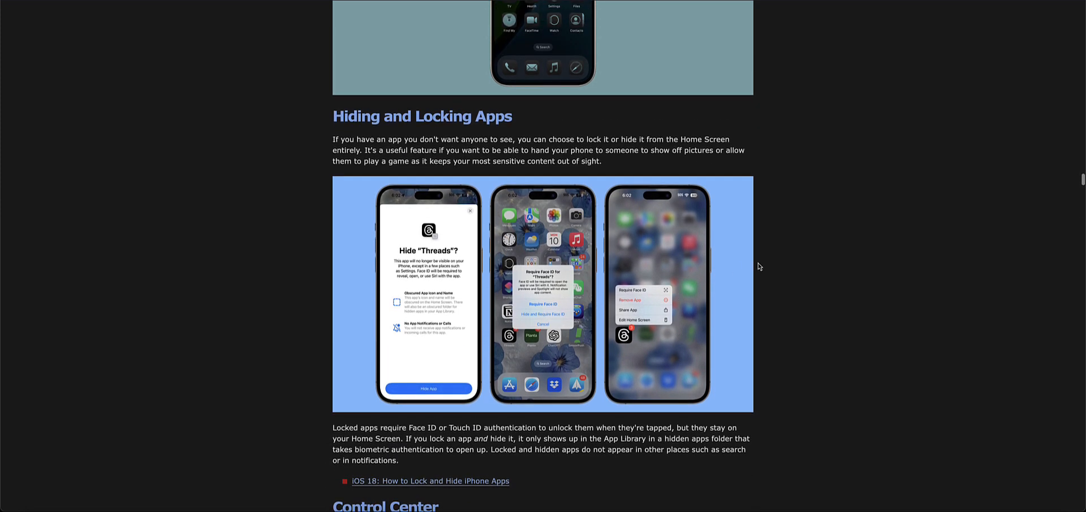
{"action": "mouse_move", "coordinate": [782, 267]}
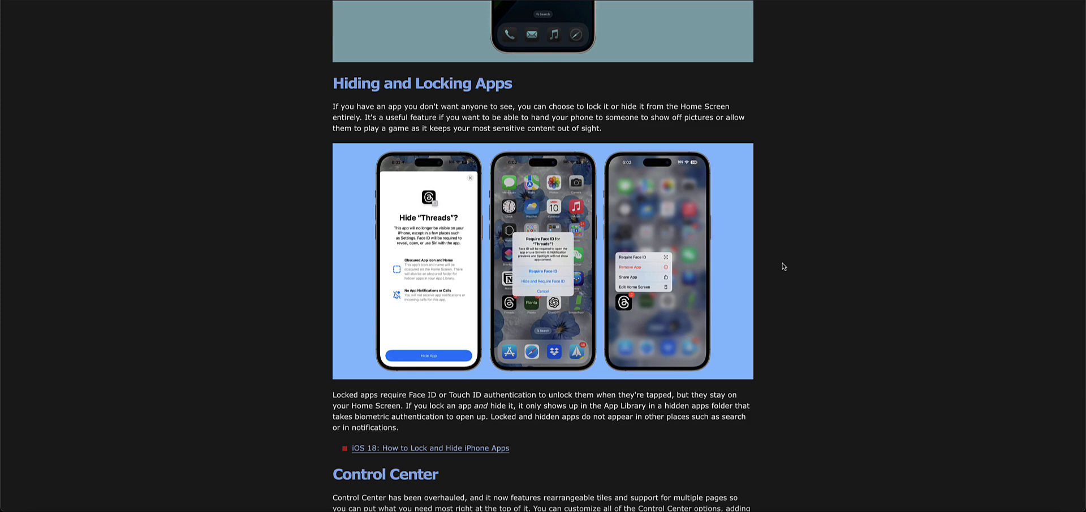
{"action": "scroll", "scroll_direction": "down", "scroll_amount": 3}
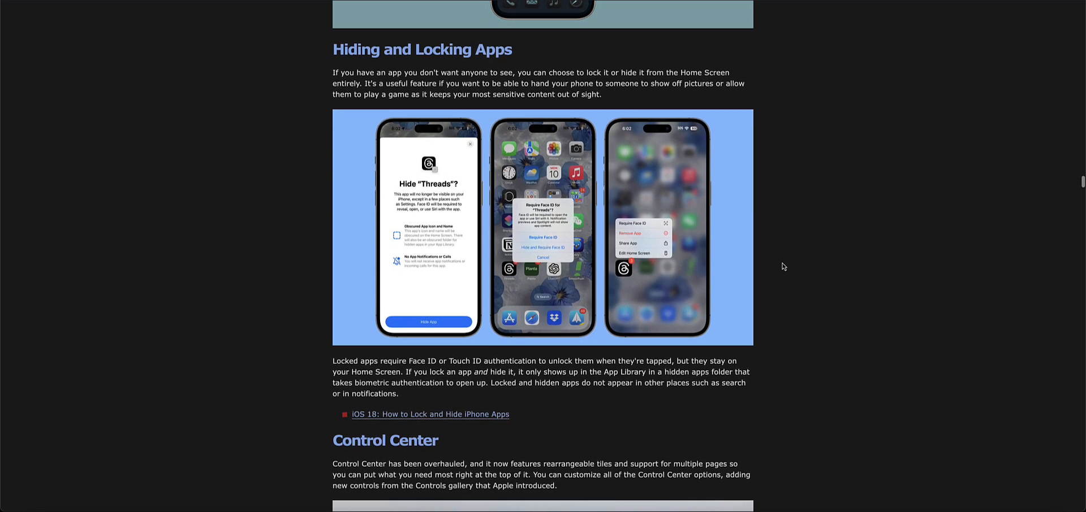
{"action": "scroll", "scroll_direction": "down", "scroll_amount": 3}
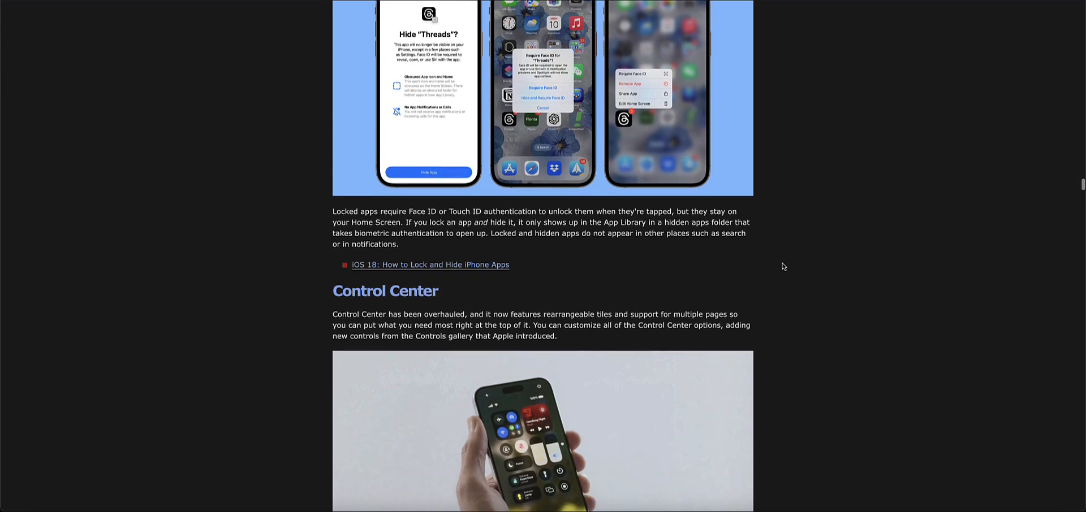
{"action": "scroll", "scroll_direction": "down", "scroll_amount": 3}
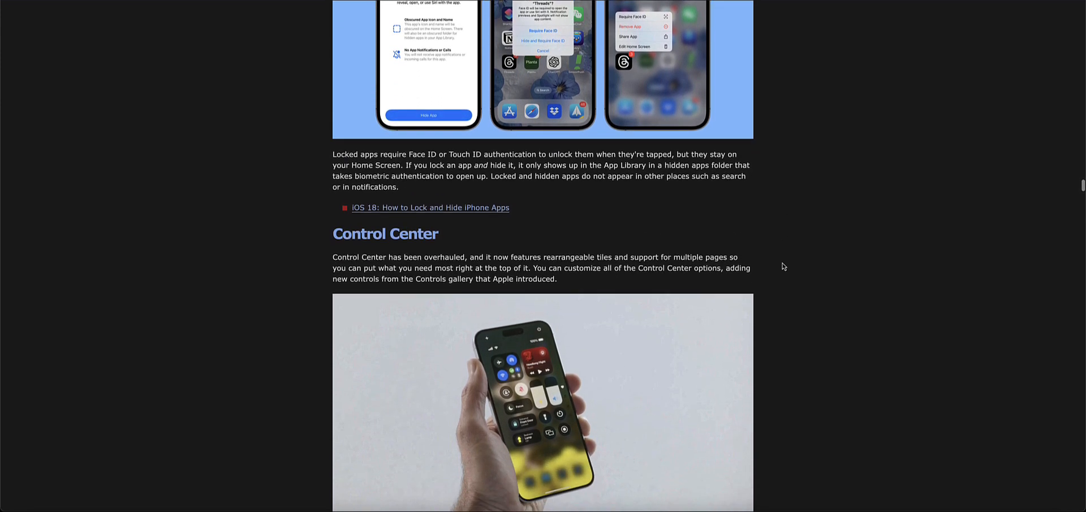
- Scroll through the Control Center and Lock Screen sections to the Action Button actions list
{"action": "scroll", "scroll_direction": "down", "scroll_amount": 3}
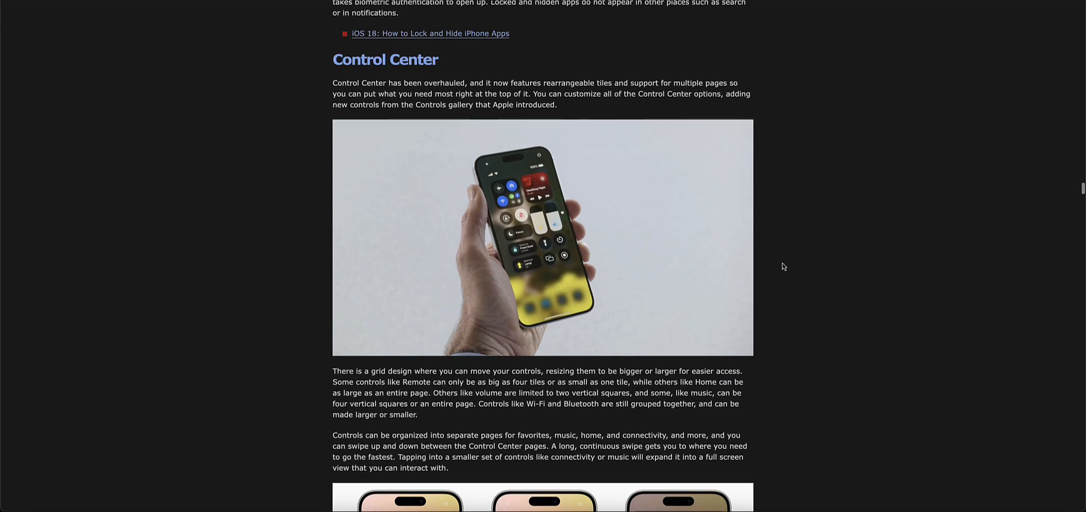
{"action": "scroll", "scroll_direction": "down", "scroll_amount": 3}
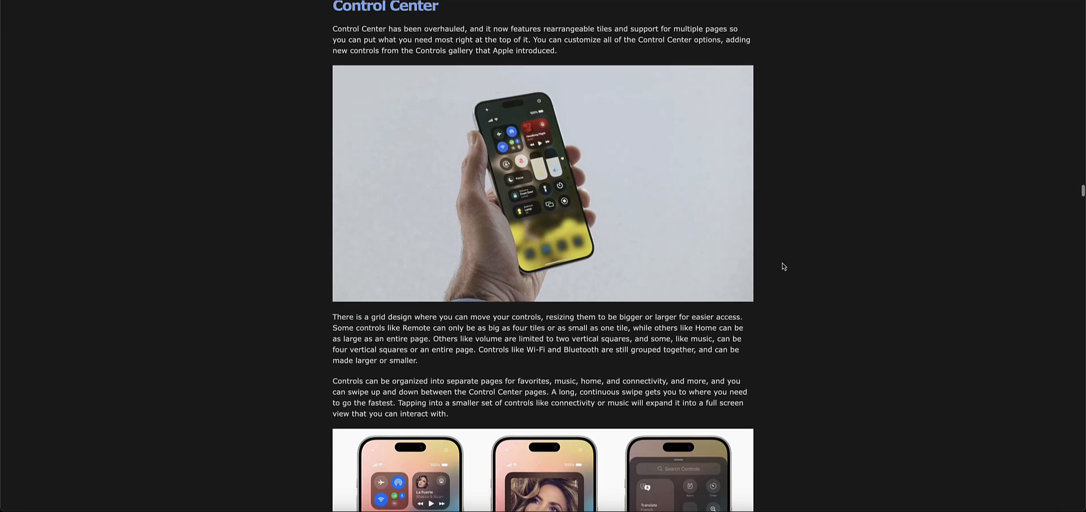
{"action": "scroll", "scroll_direction": "up", "scroll_amount": 3}
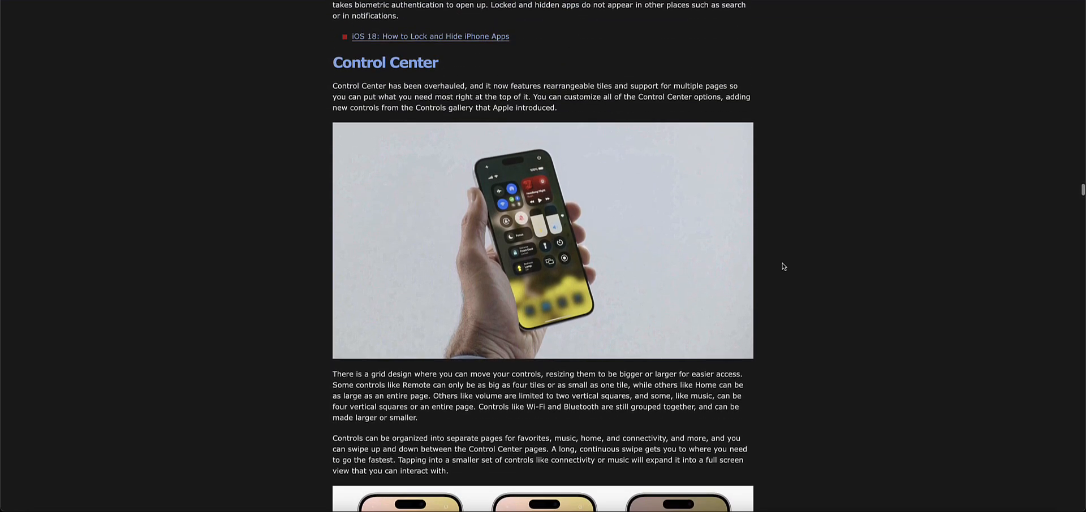
{"action": "scroll", "scroll_direction": "down", "scroll_amount": 3}
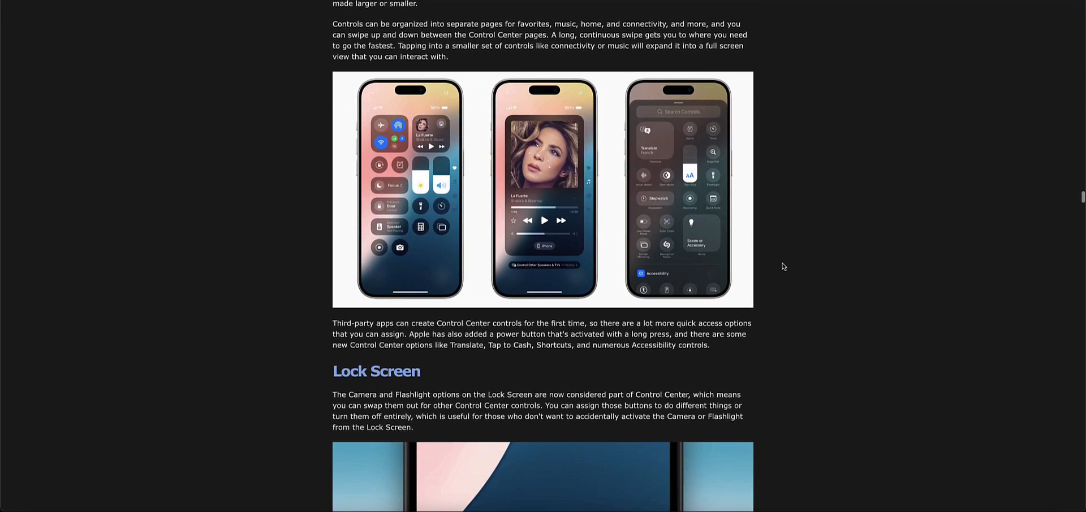
{"action": "scroll", "scroll_direction": "down", "scroll_amount": 3}
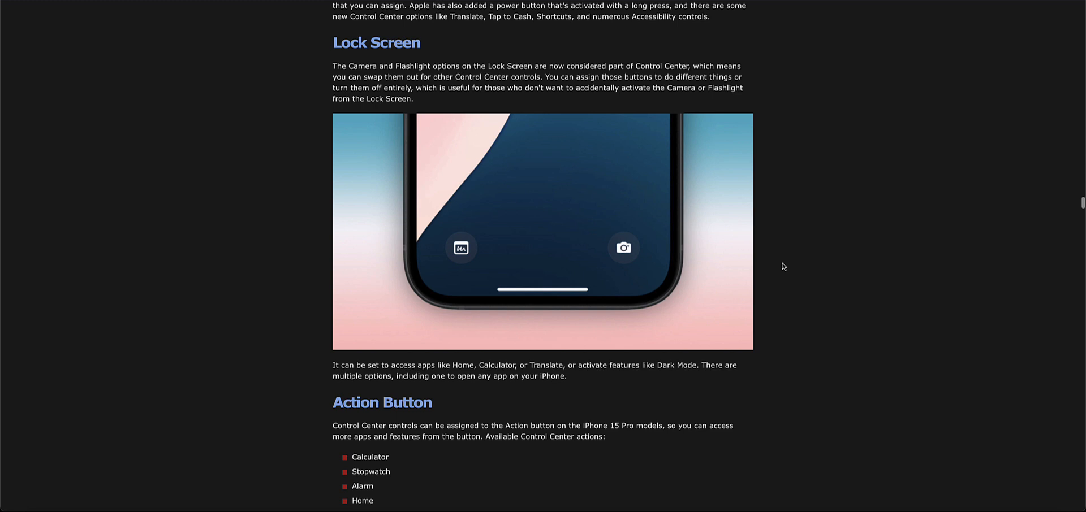
{"action": "scroll", "scroll_direction": "down", "scroll_amount": 3}
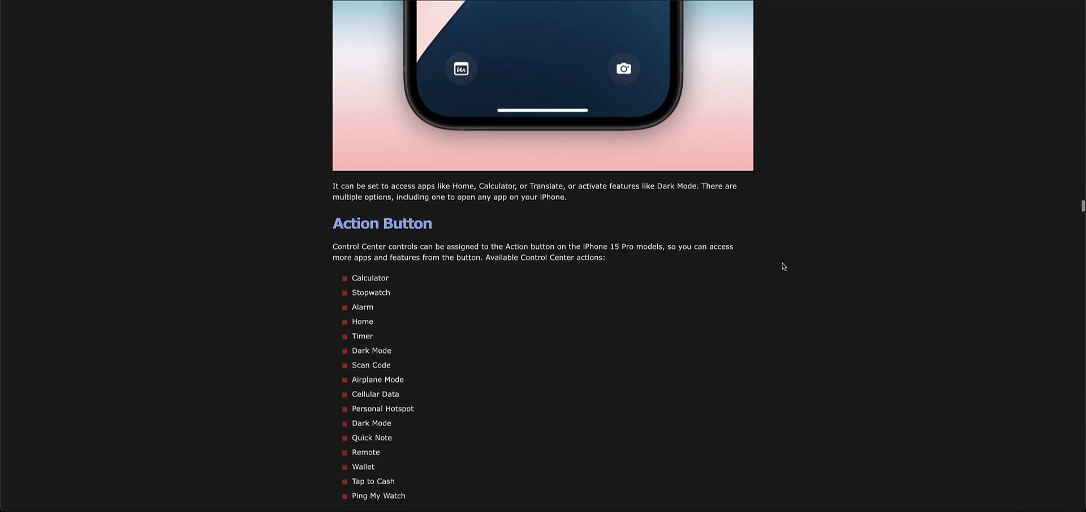
{"action": "scroll", "scroll_direction": "down", "scroll_amount": 3}
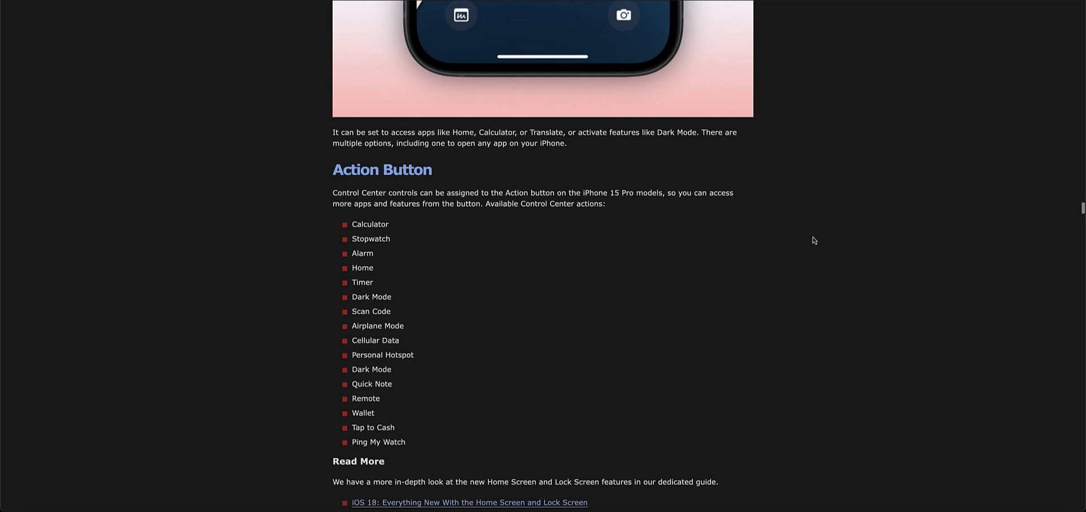
{"action": "mouse_move", "coordinate": [584, 163]}
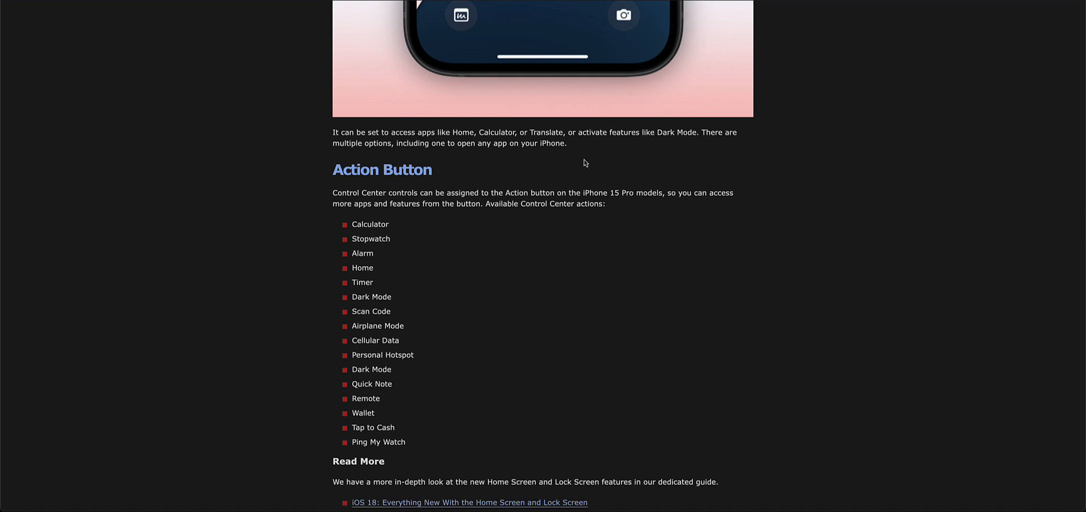
{"action": "mouse_move", "coordinate": [588, 177]}
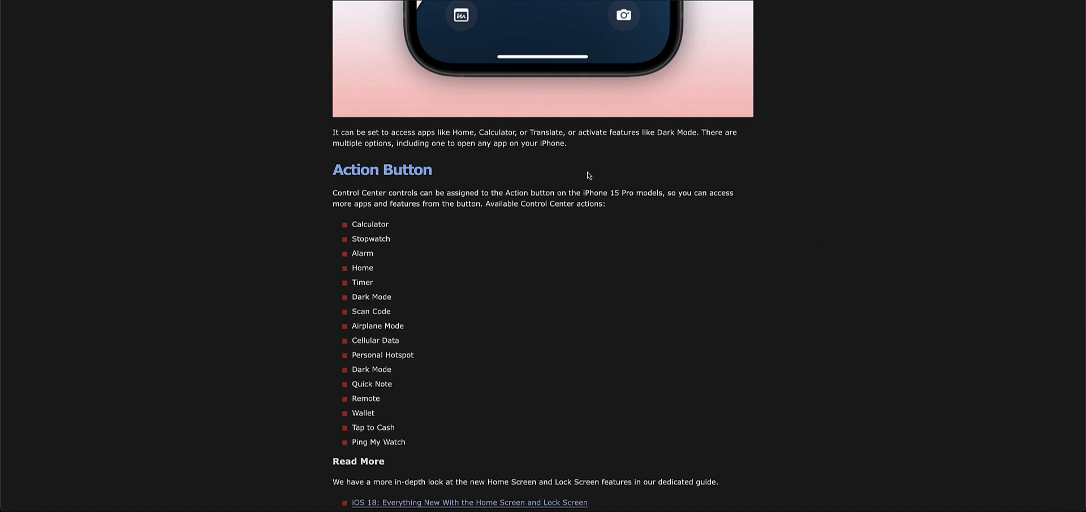
{"action": "mouse_move", "coordinate": [590, 175]}
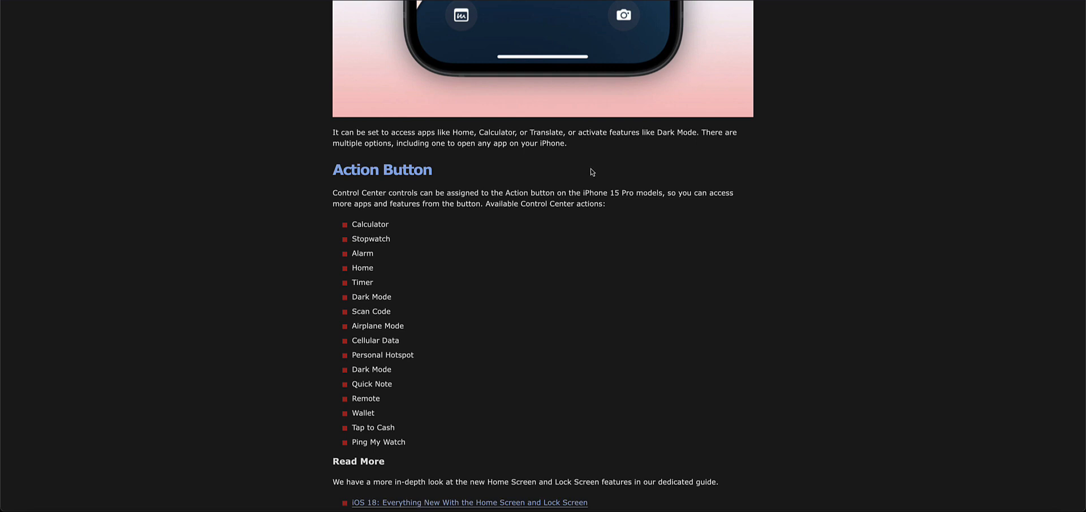
{"action": "mouse_move", "coordinate": [476, 100]}
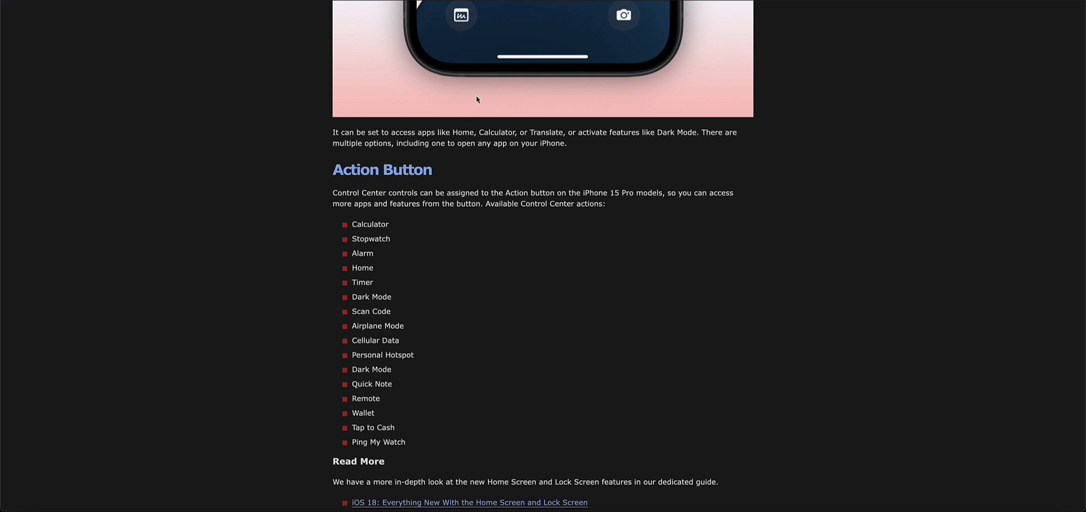
{"action": "mouse_move", "coordinate": [512, 85]}
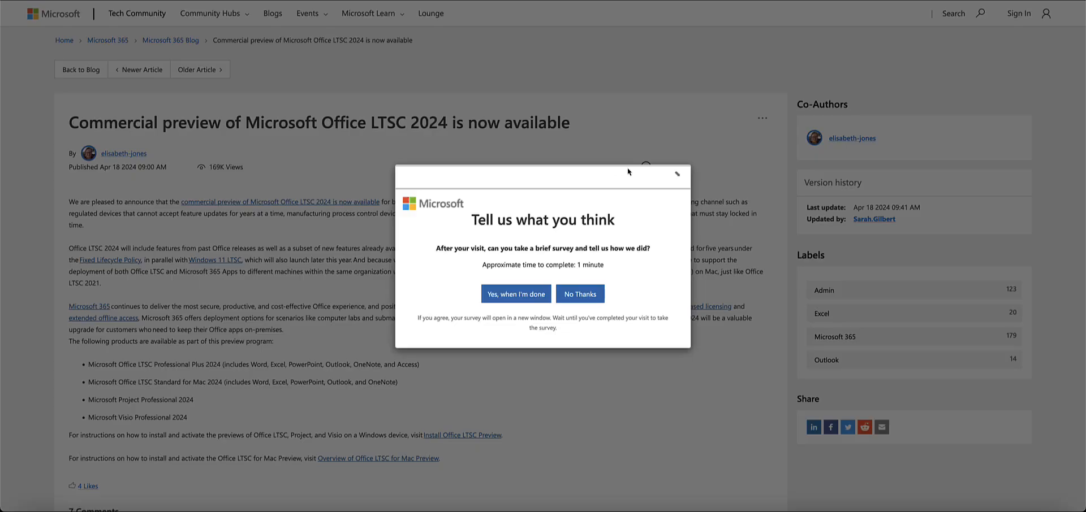
- Decline the feedback survey with No Thanks on the Office LTSC 2024 post
{"action": "left_click", "coordinate": [579, 294]}
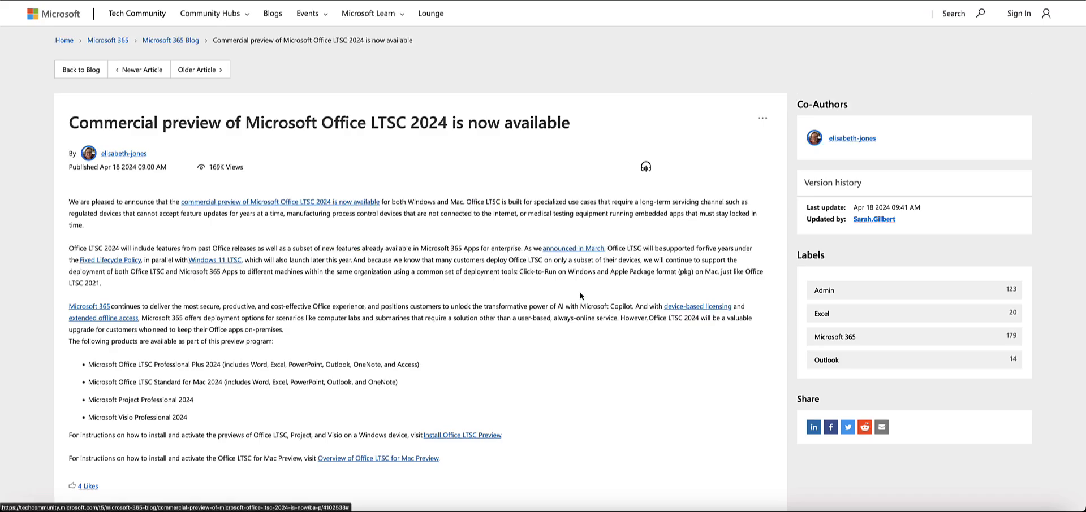
- Scroll the Office LTSC 2024 post down until the 7 Comments heading shows
{"action": "scroll", "scroll_direction": "down", "scroll_amount": 3}
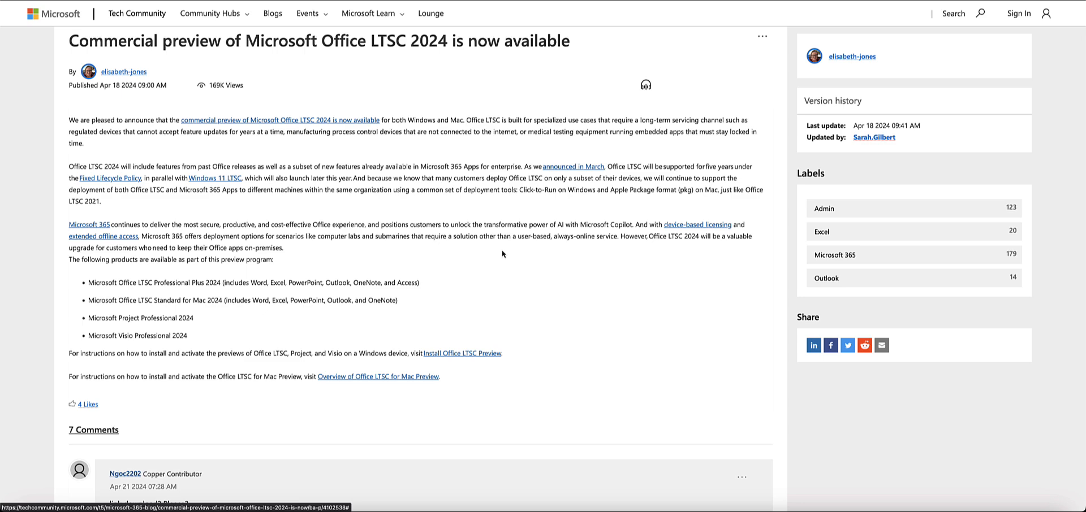
{"action": "mouse_move", "coordinate": [650, 101]}
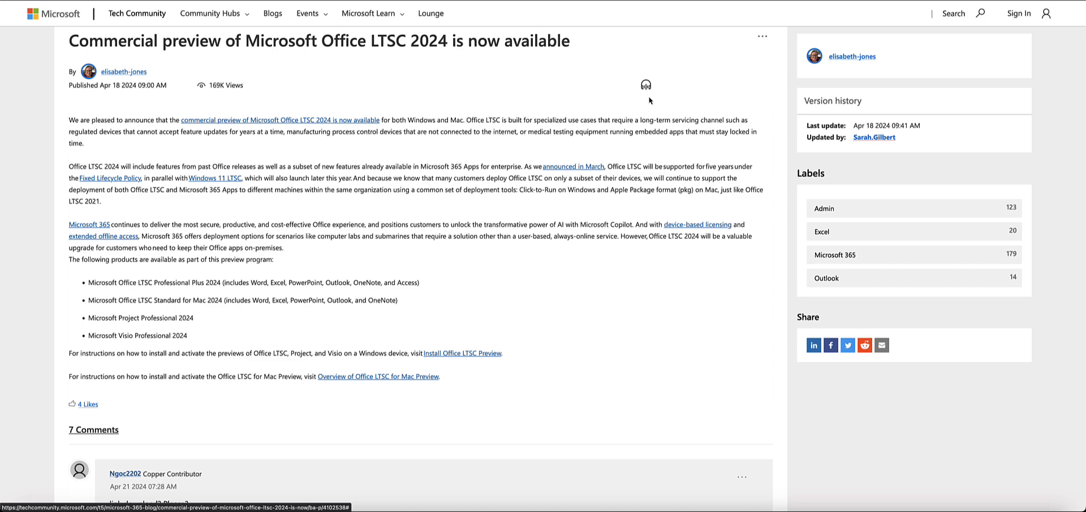